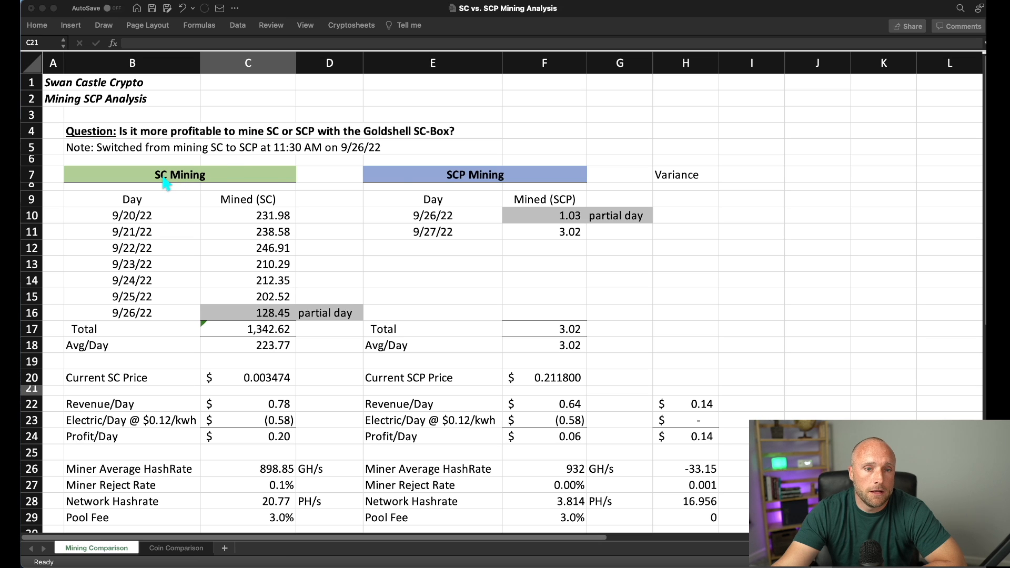
mouse_move(477, 186)
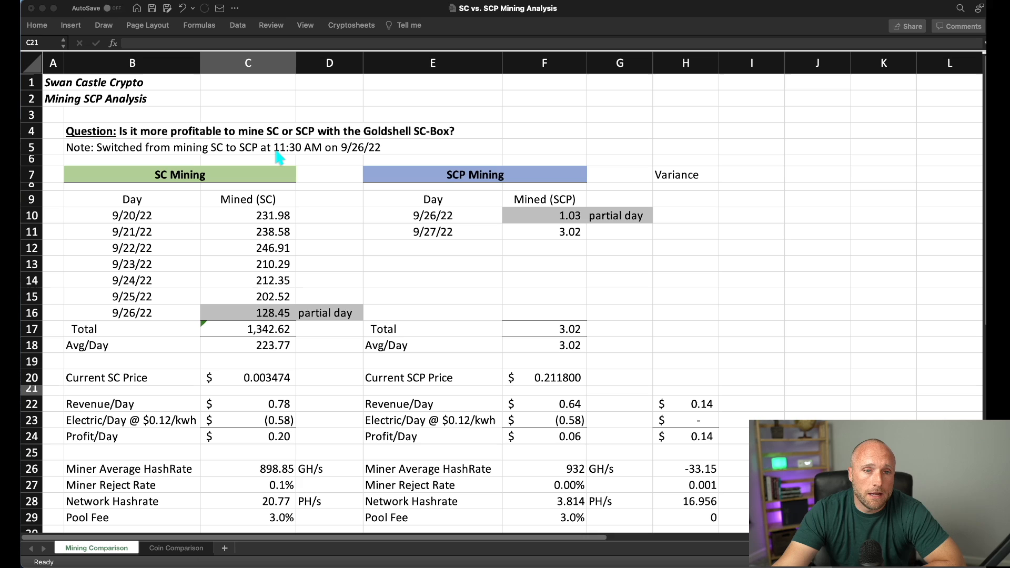
mouse_move(364, 155)
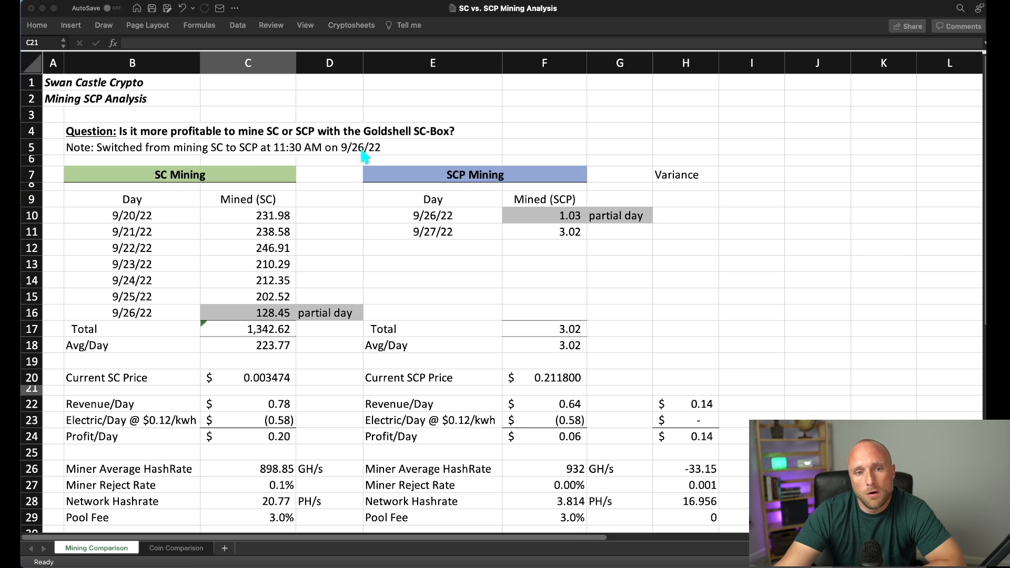
mouse_move(299, 265)
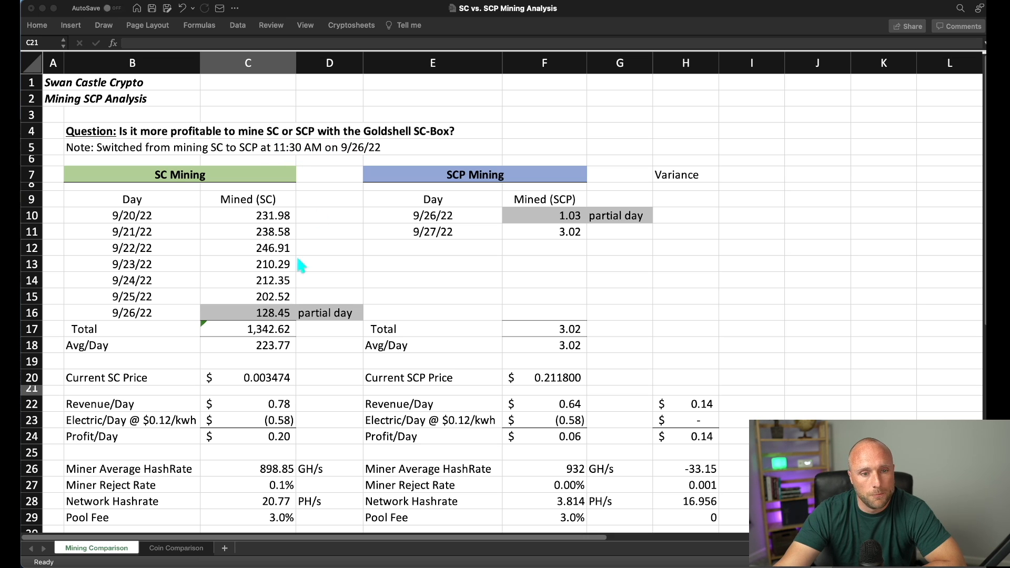
mouse_move(206, 290)
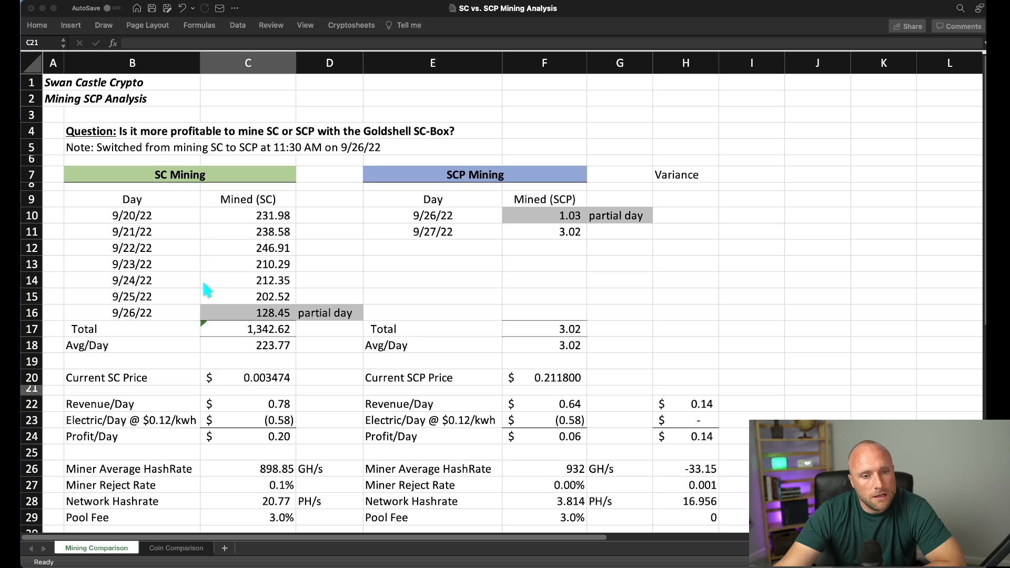
mouse_move(274, 354)
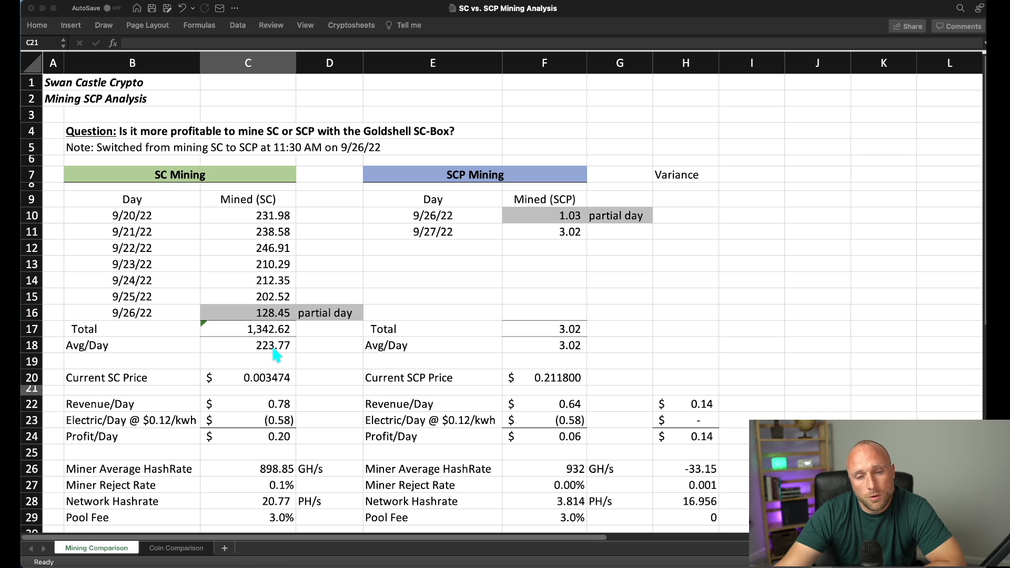
mouse_move(247, 405)
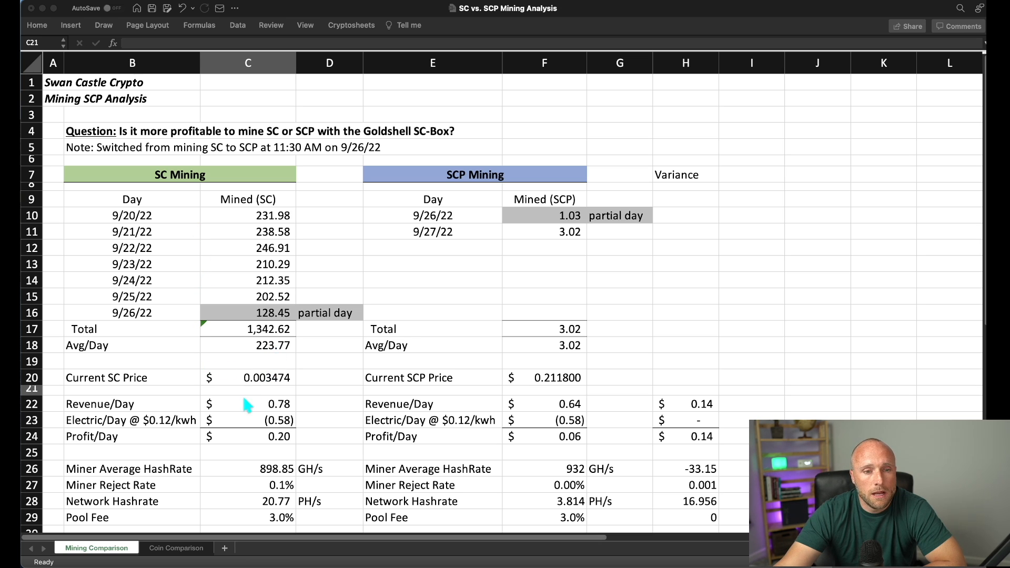
mouse_move(268, 387)
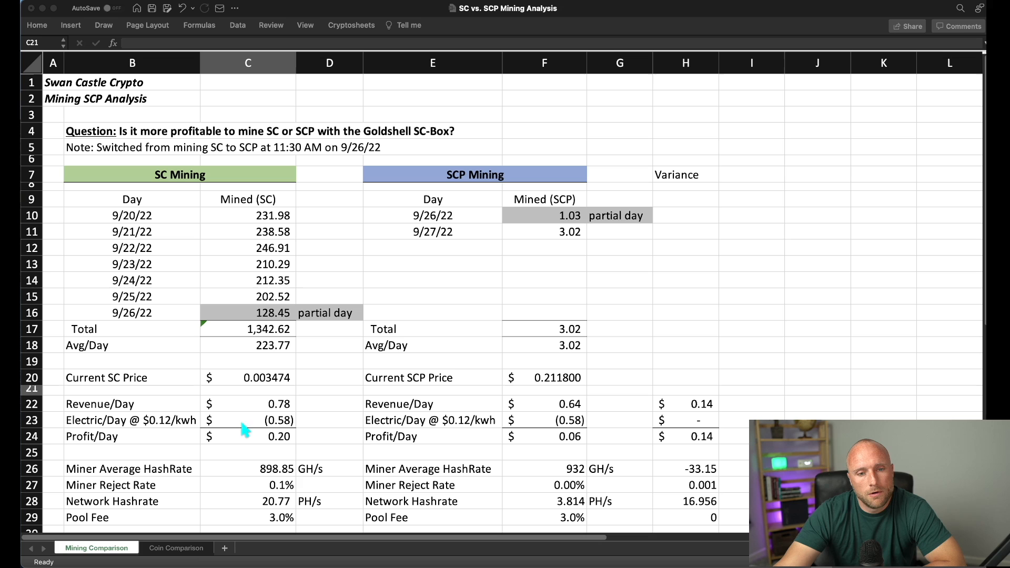
mouse_move(226, 445)
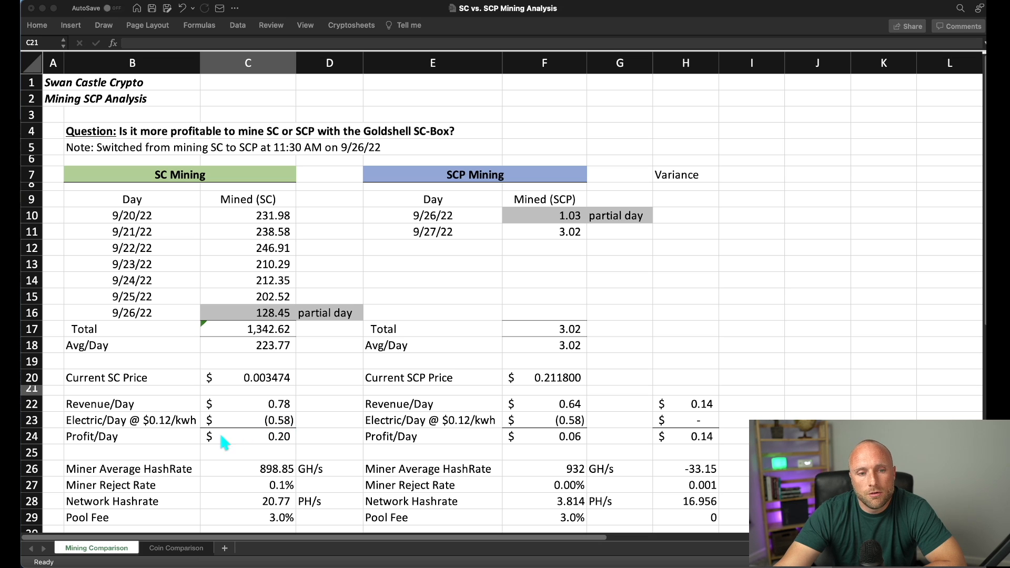
mouse_move(278, 443)
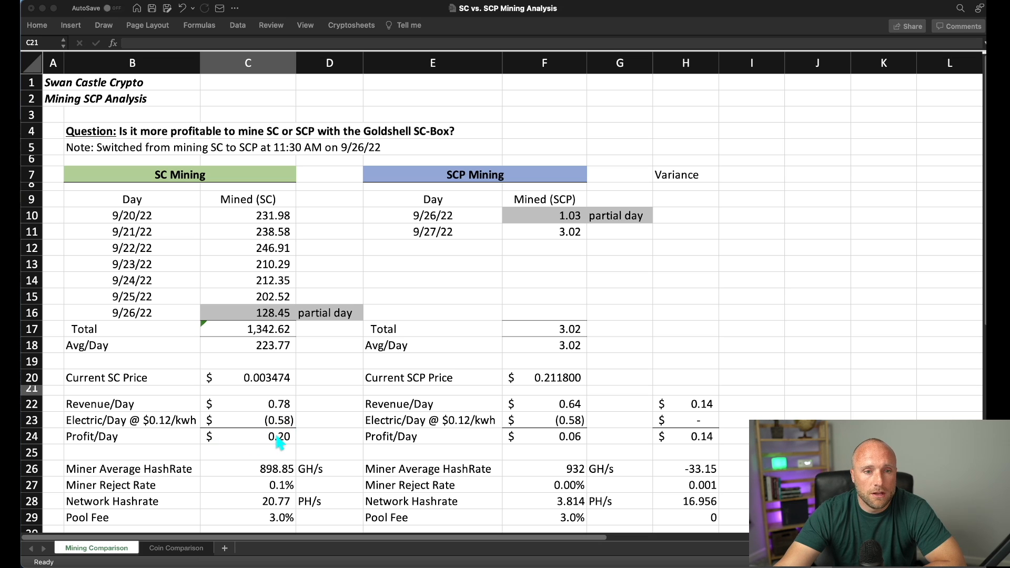
mouse_move(471, 206)
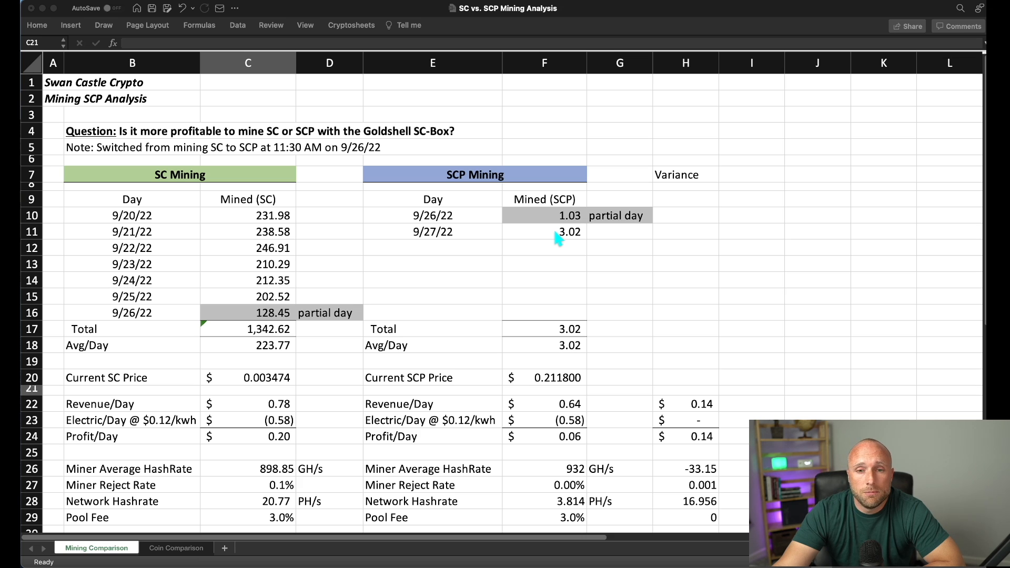
mouse_move(553, 390)
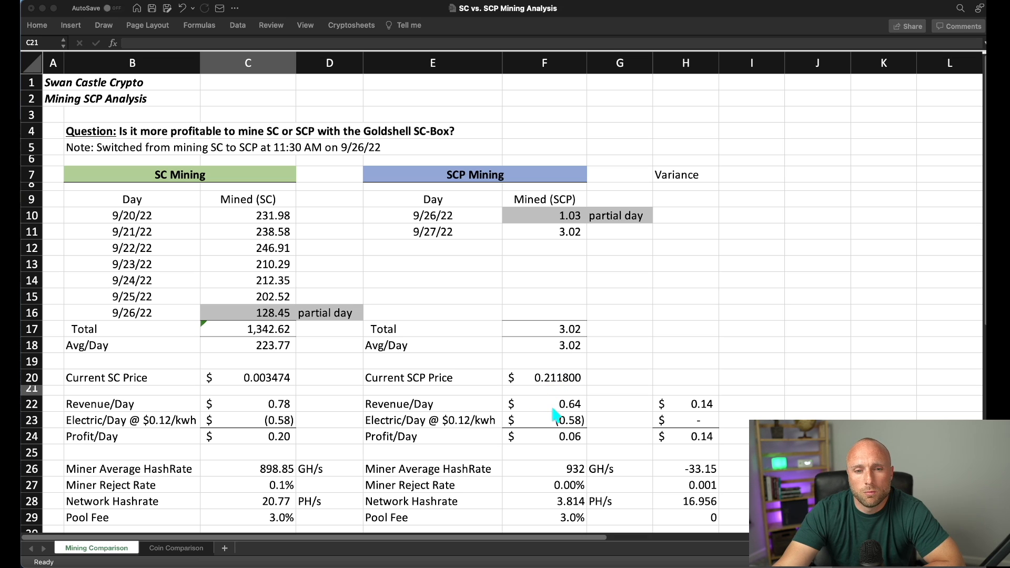
mouse_move(577, 411)
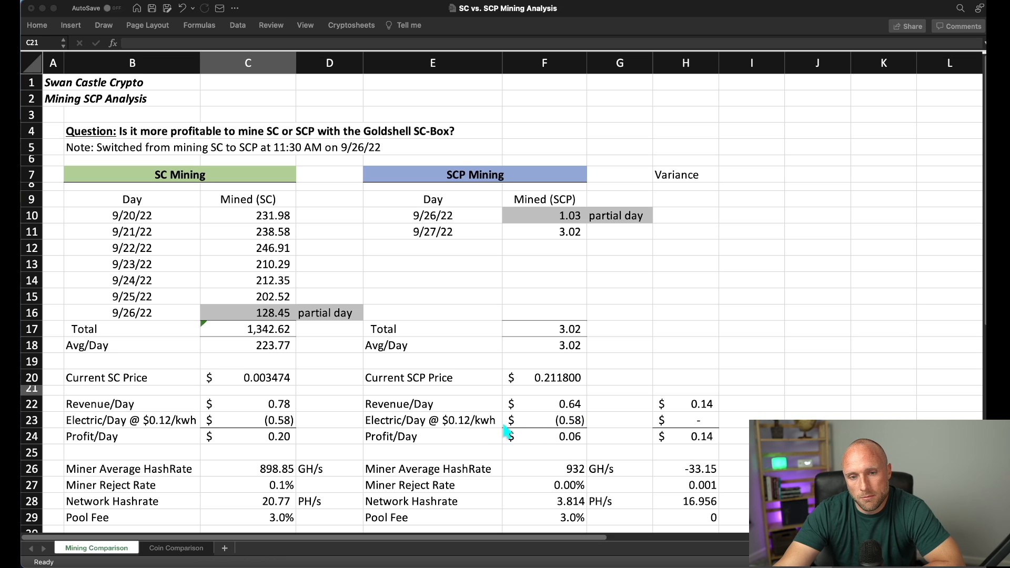
mouse_move(567, 444)
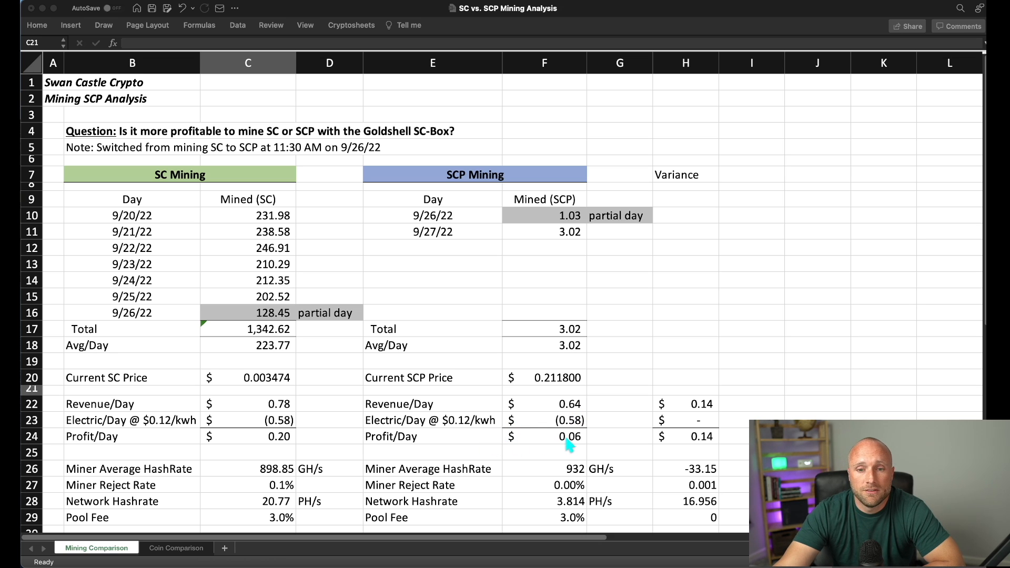
mouse_move(284, 336)
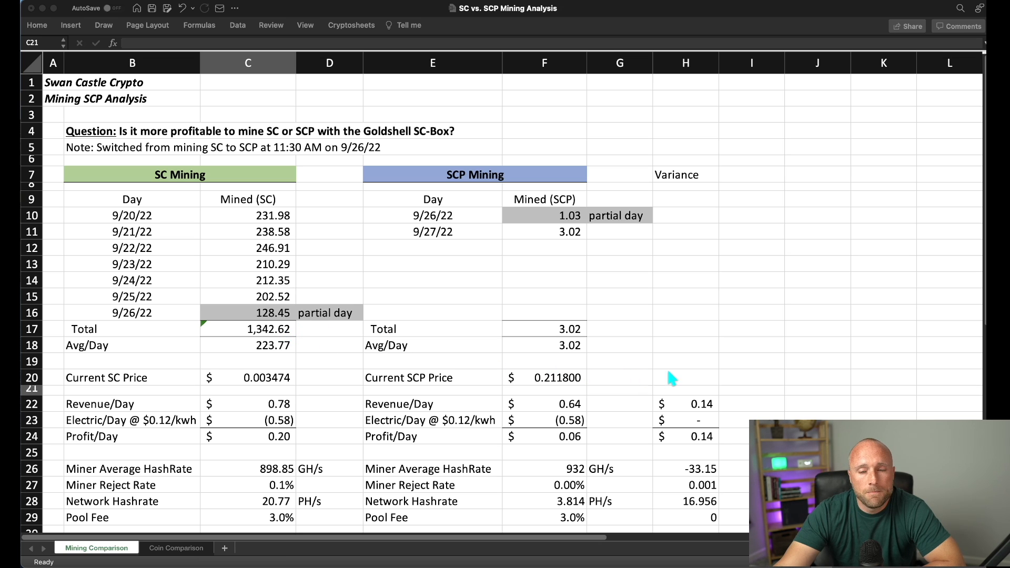
mouse_move(676, 400)
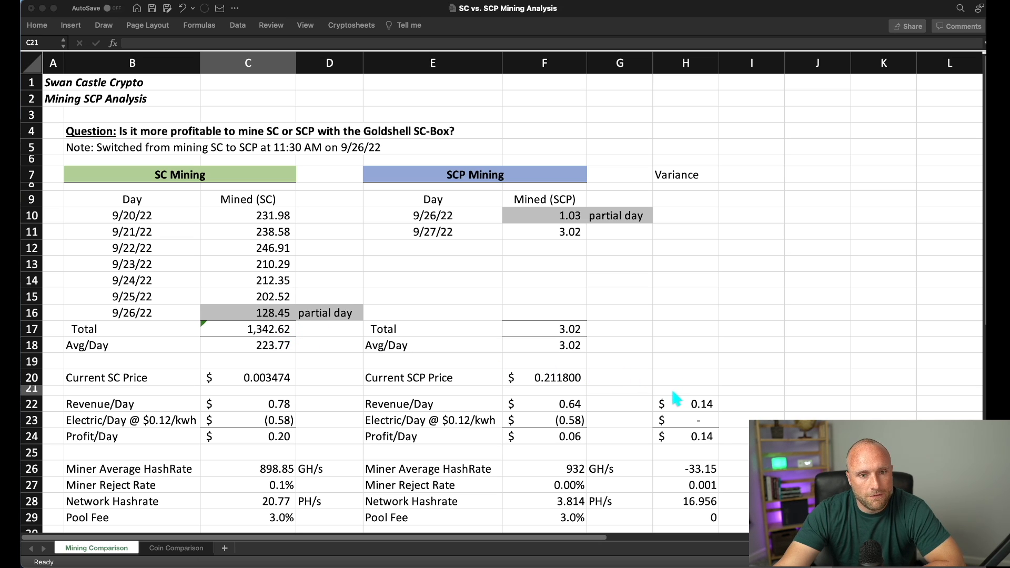
mouse_move(595, 355)
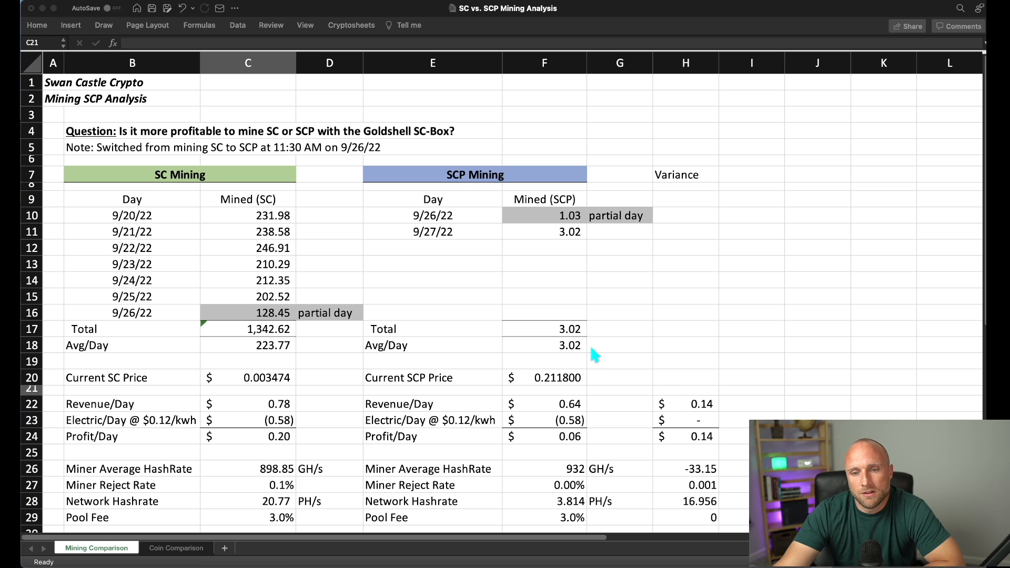
mouse_move(691, 417)
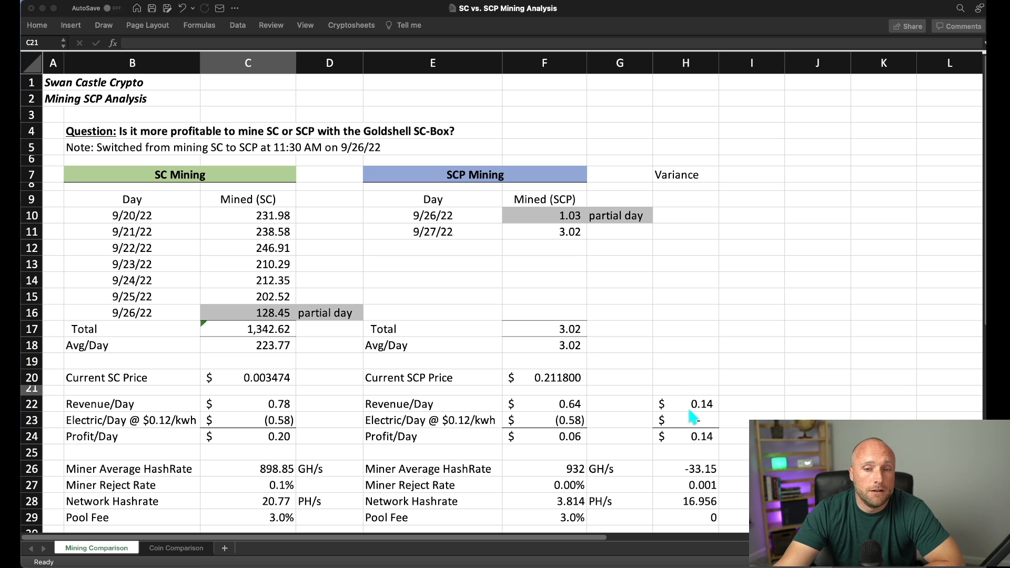
Select cell H22 to show the revenue variance formula =C22-F22
left_click(686, 404)
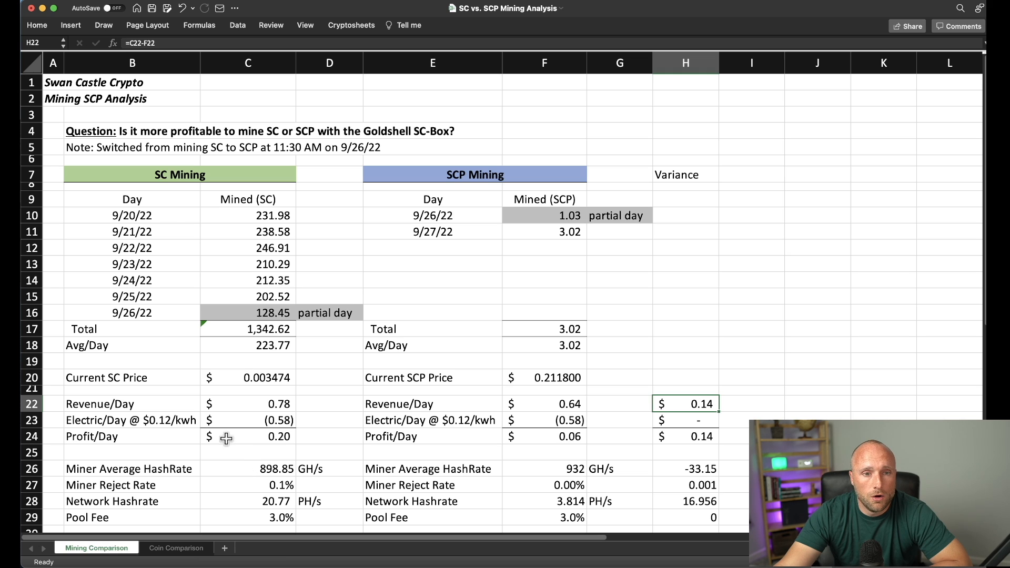
mouse_move(249, 499)
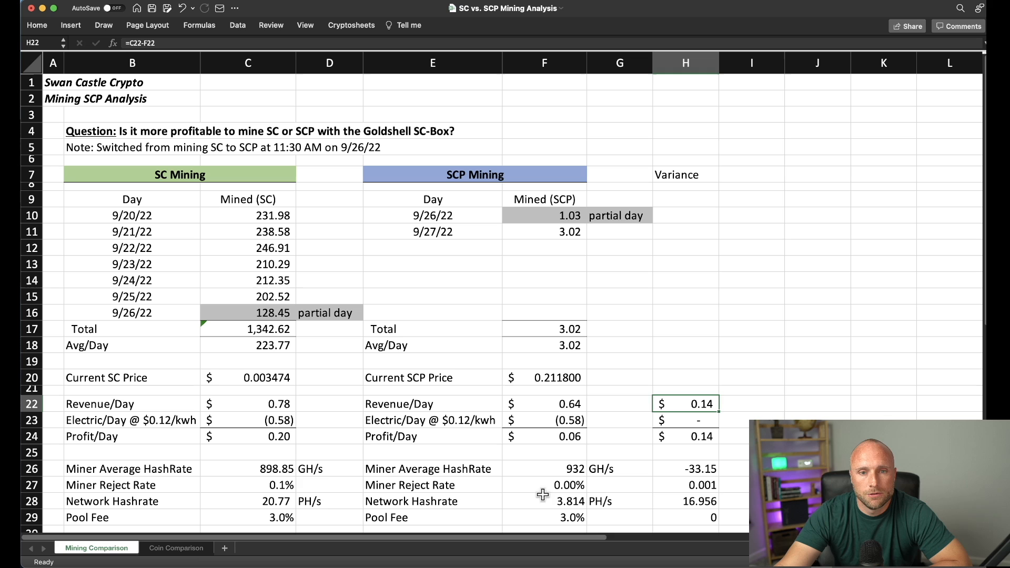
mouse_move(514, 496)
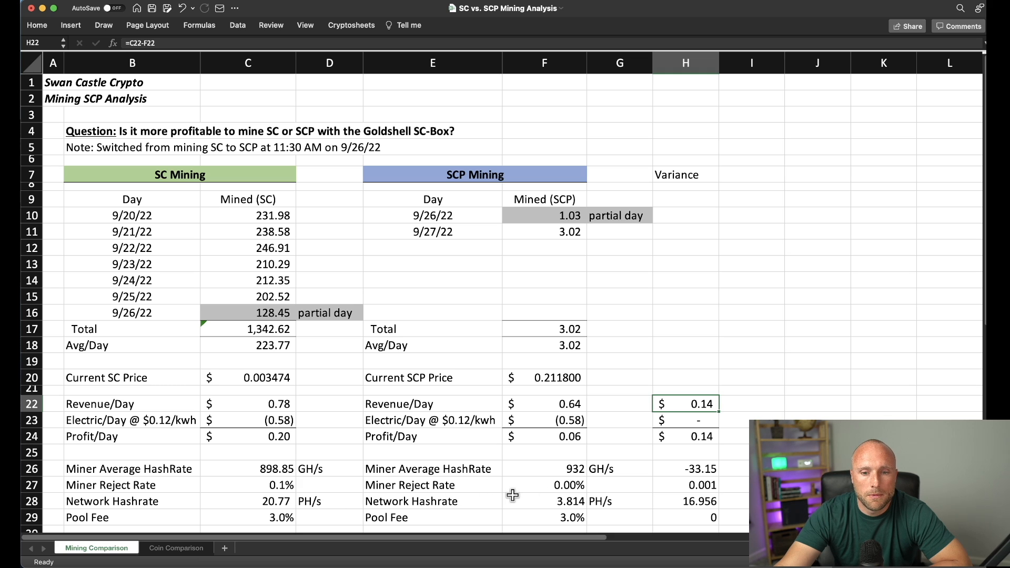
mouse_move(305, 503)
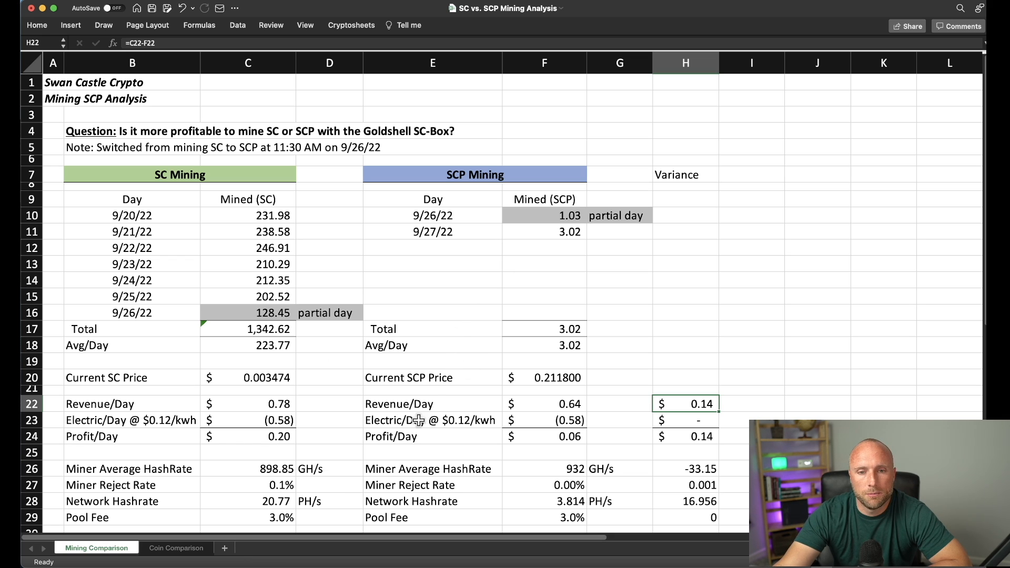
left_click(175, 547)
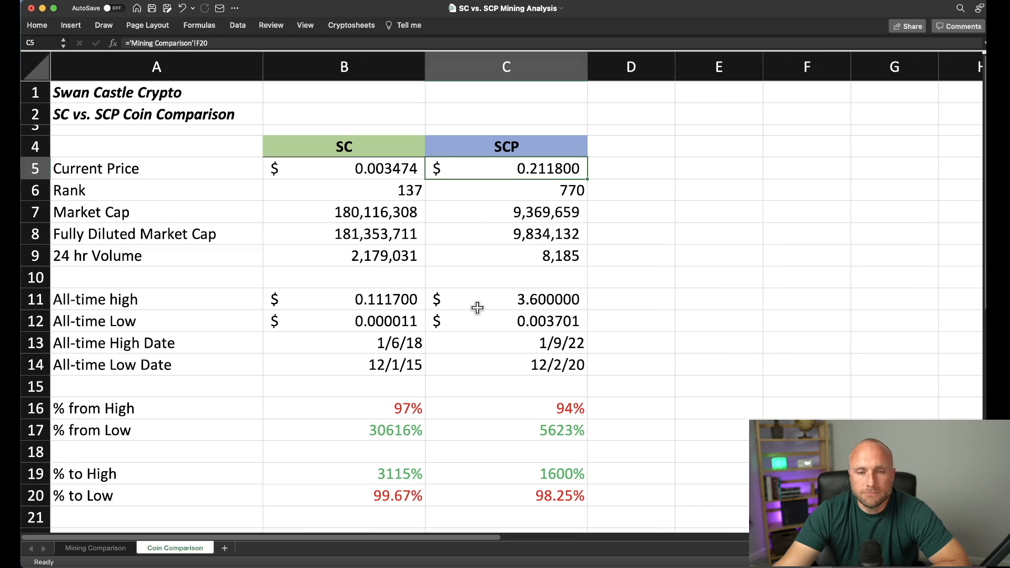
mouse_move(344, 106)
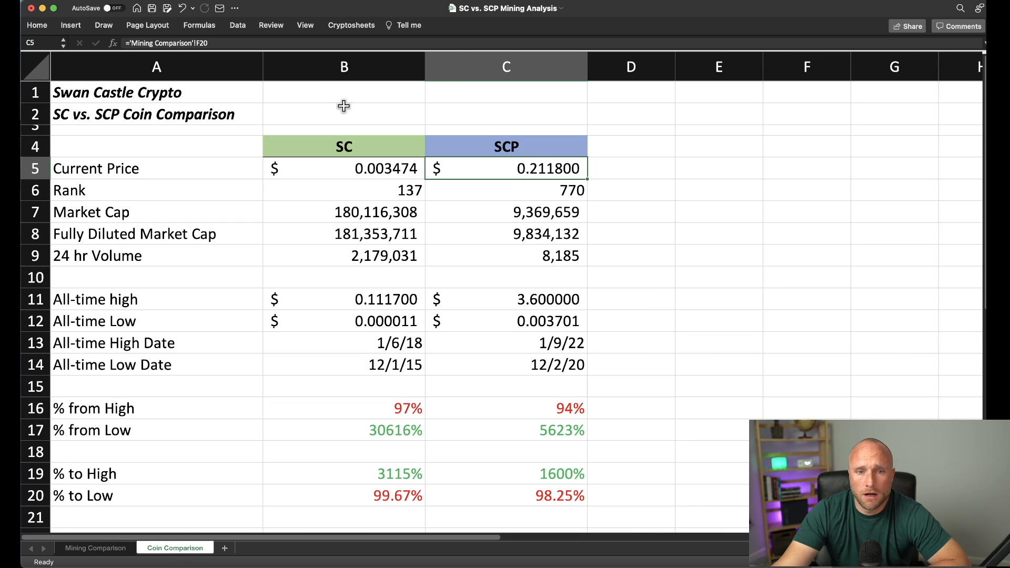
mouse_move(451, 120)
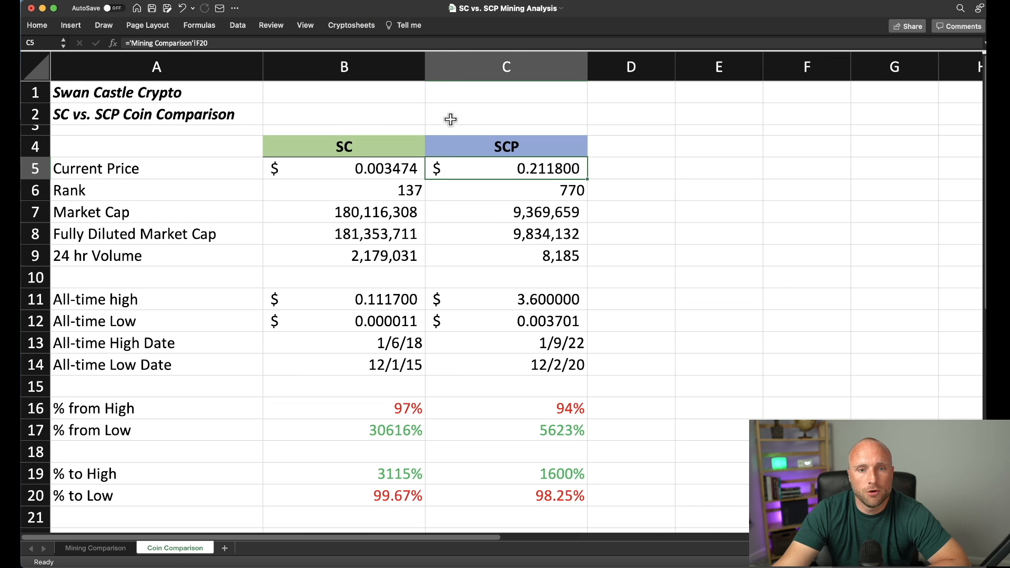
mouse_move(316, 152)
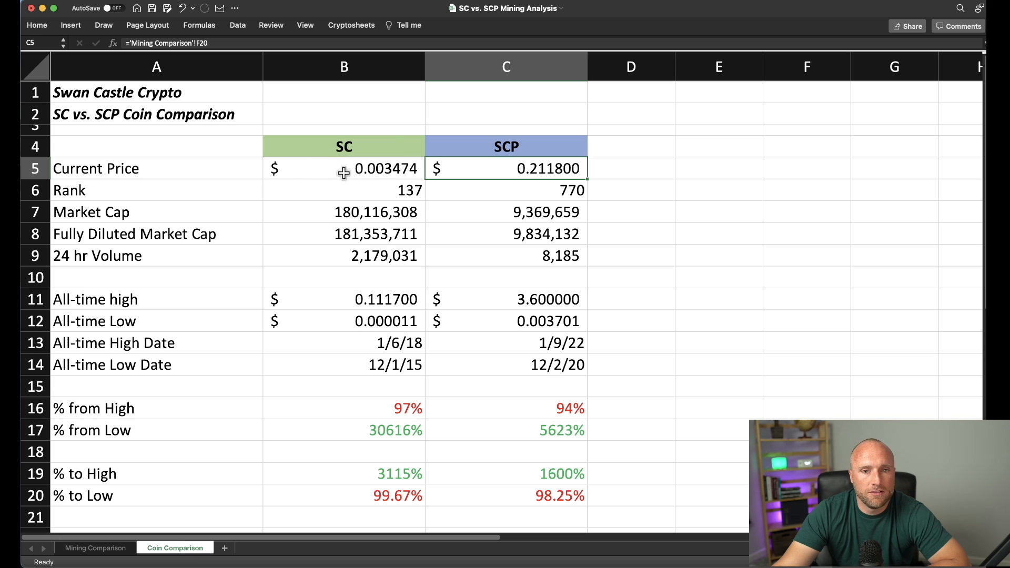
mouse_move(353, 194)
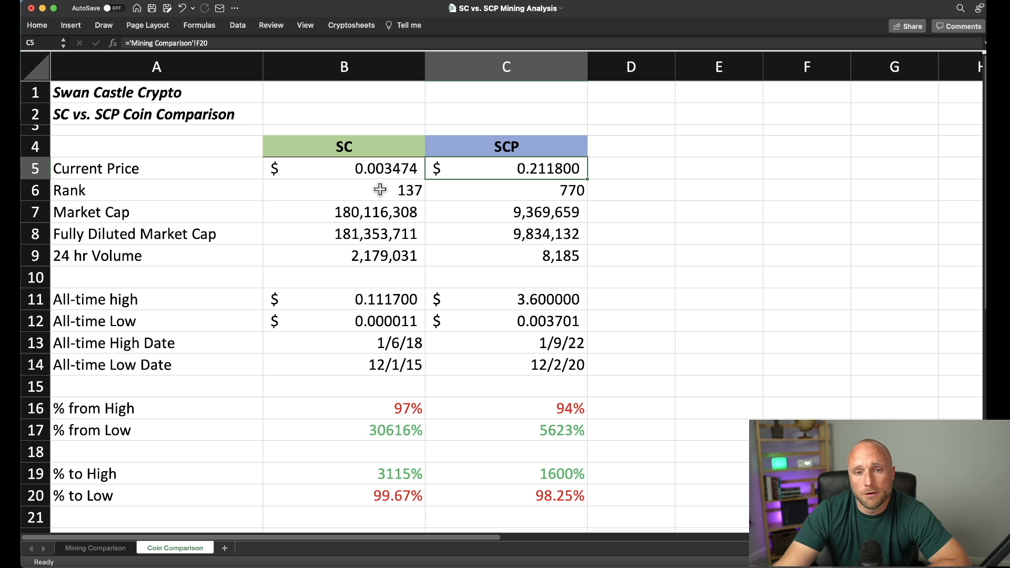
mouse_move(543, 189)
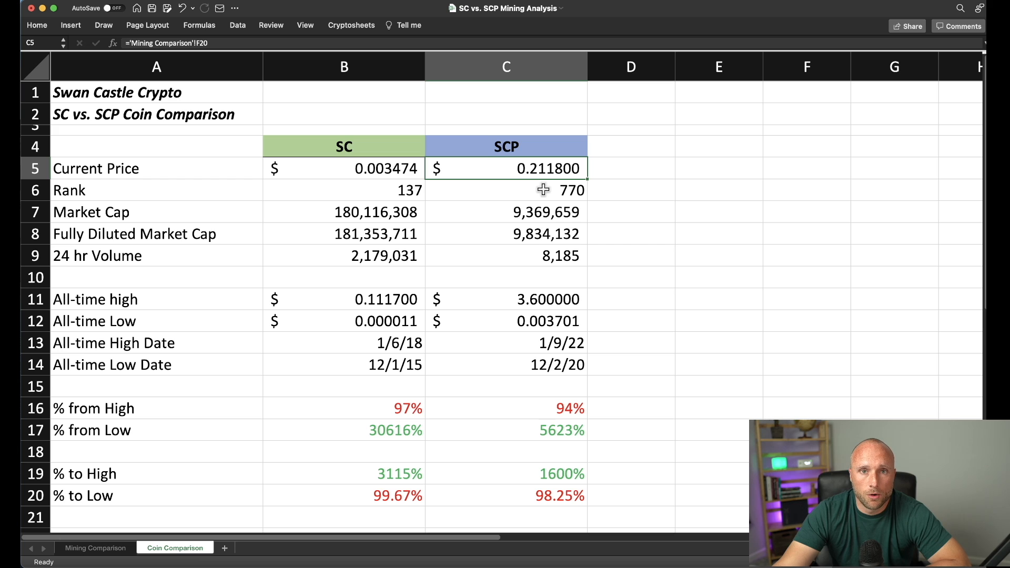
mouse_move(526, 211)
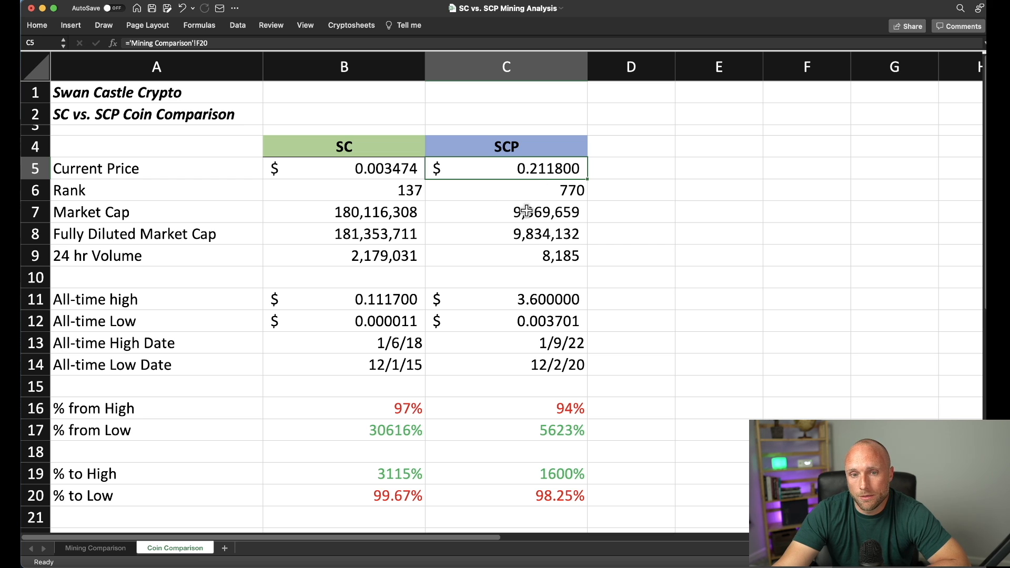
mouse_move(335, 212)
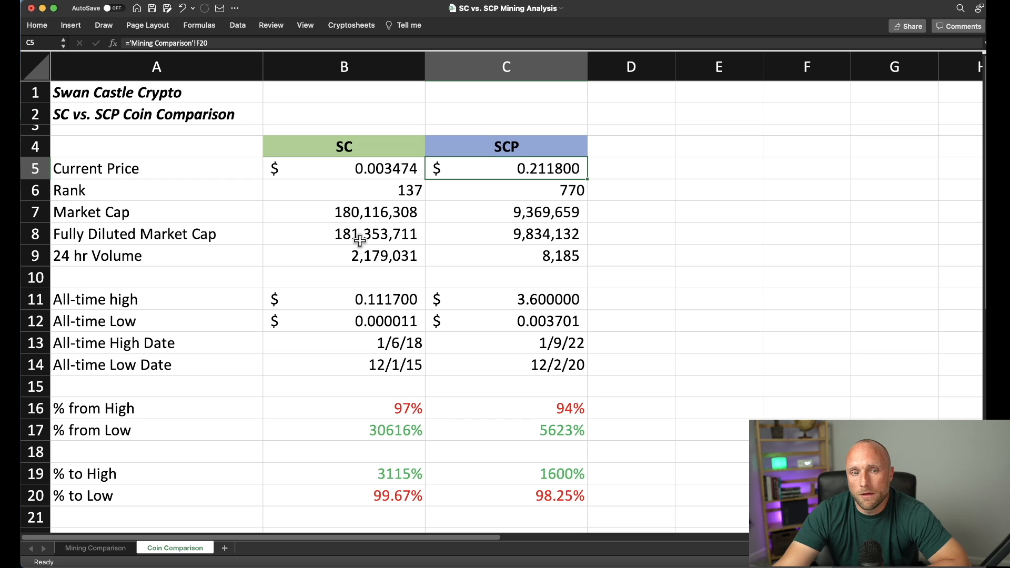
mouse_move(353, 267)
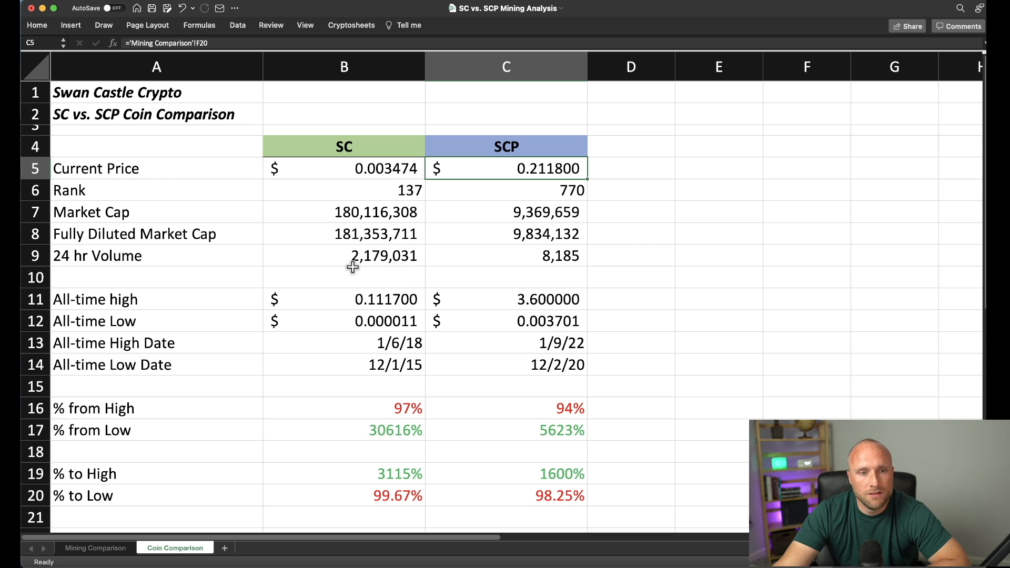
mouse_move(366, 249)
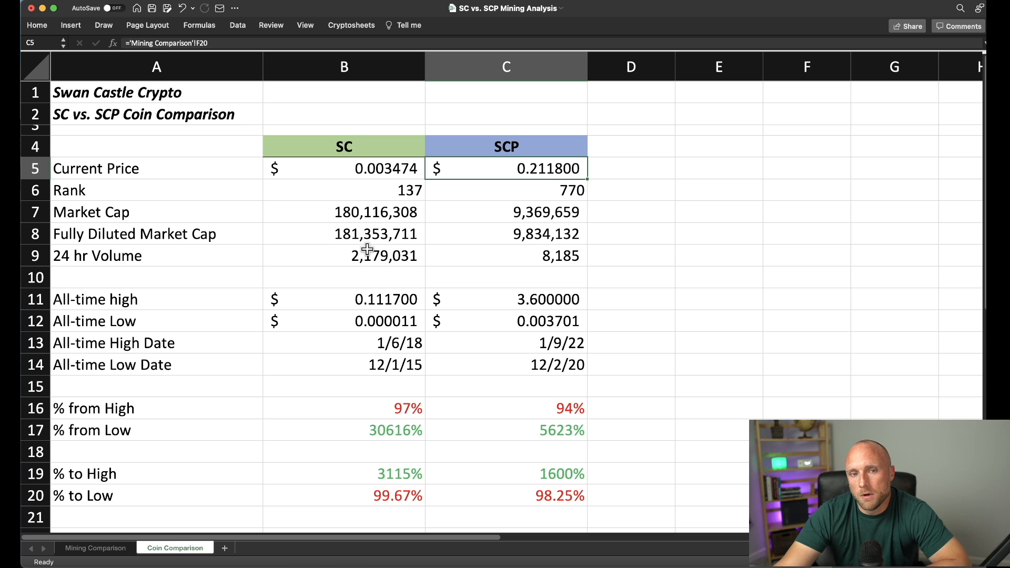
mouse_move(348, 242)
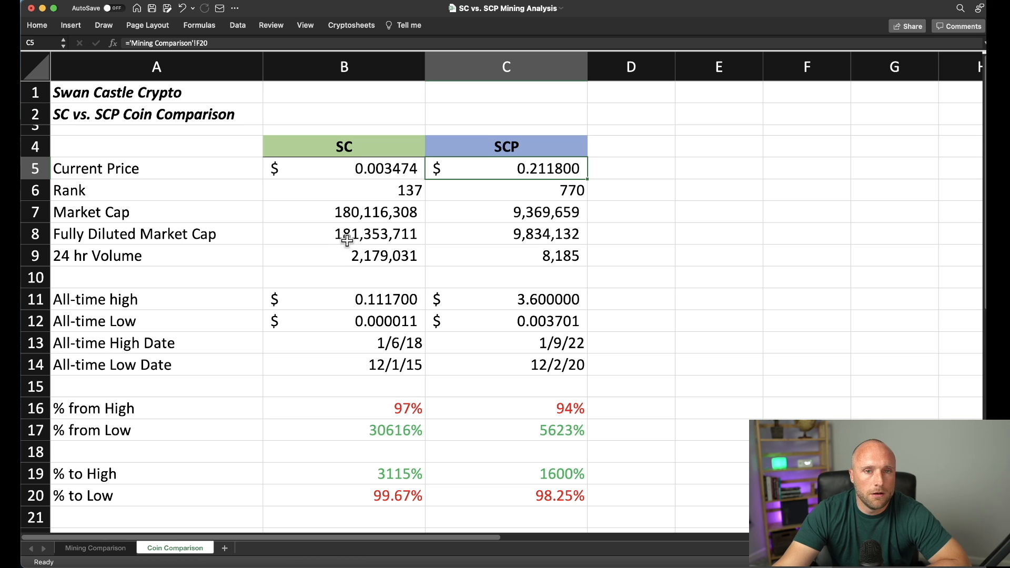
mouse_move(353, 256)
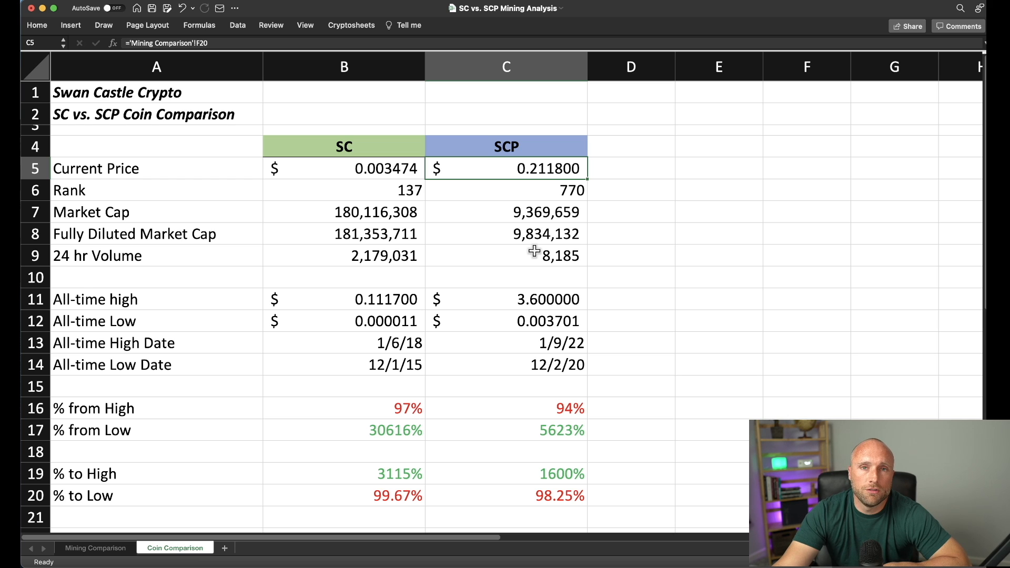
mouse_move(509, 381)
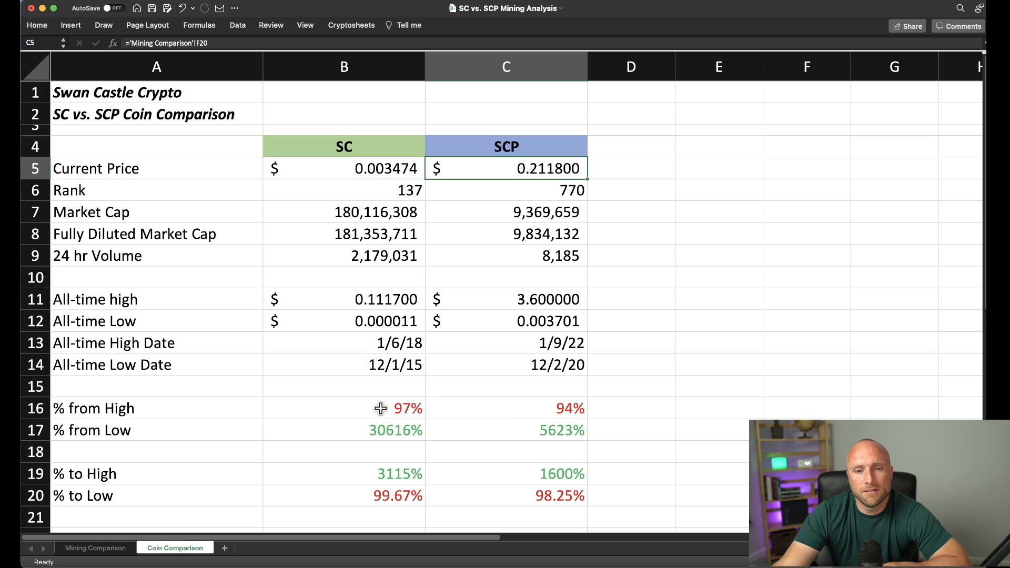
mouse_move(542, 409)
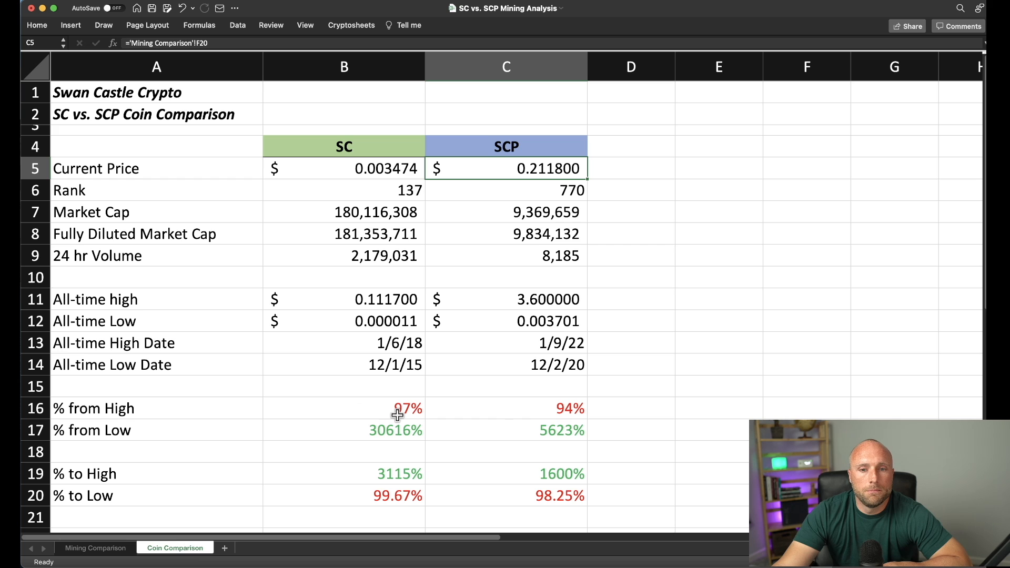
mouse_move(502, 430)
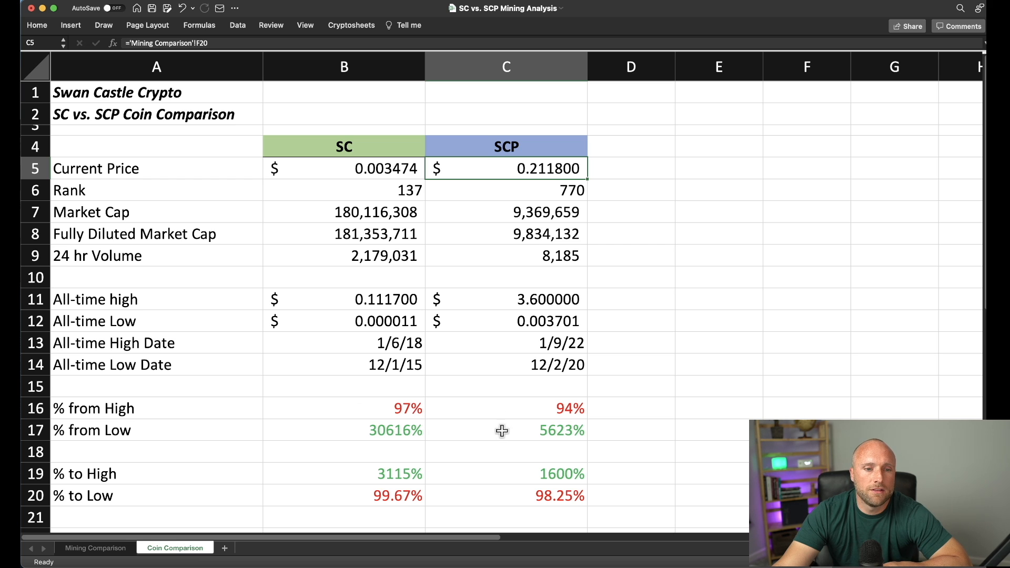
mouse_move(371, 431)
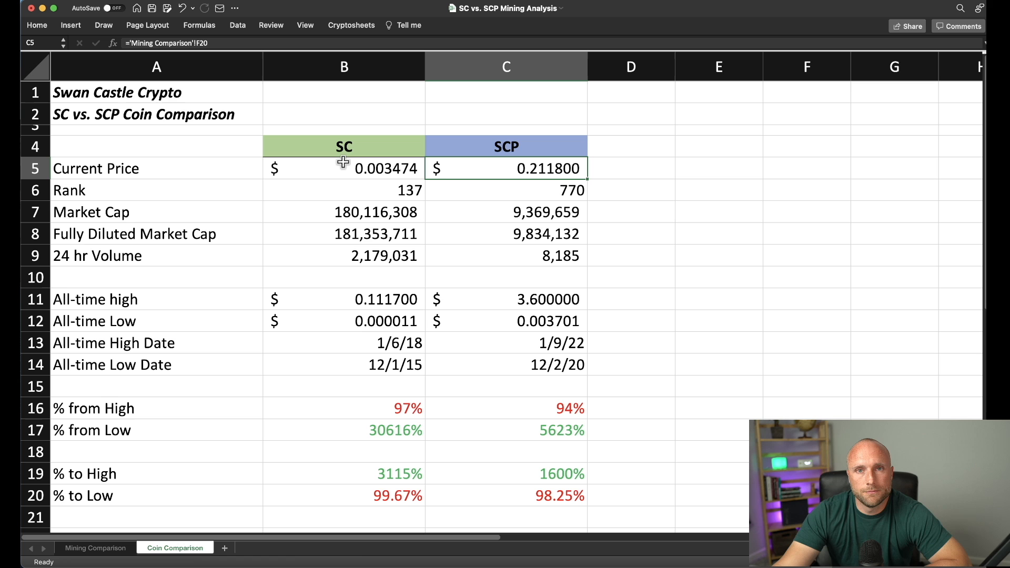
mouse_move(348, 161)
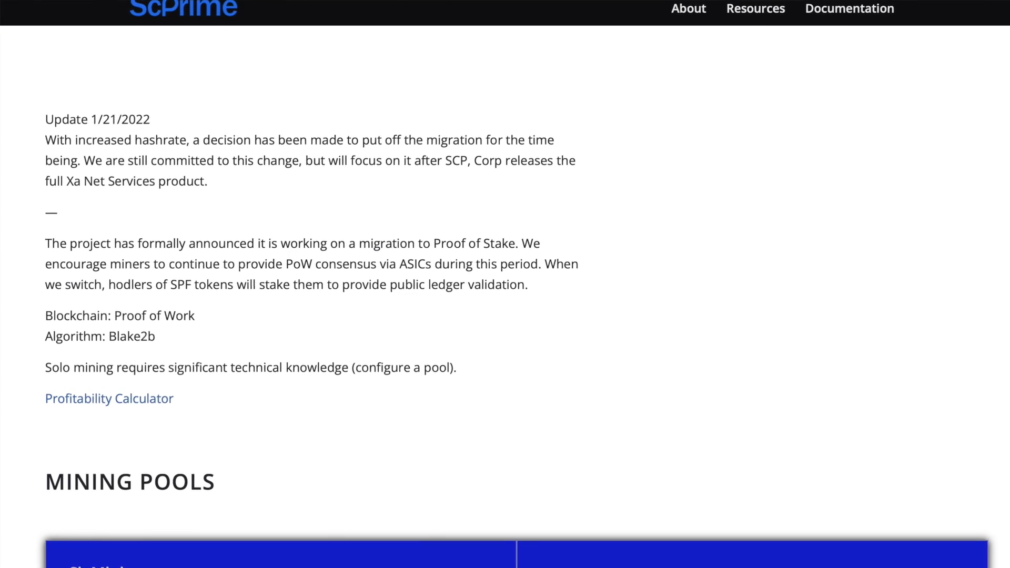
Scroll the ScPrime mining page down to the Mining Pools section
scroll("down", 3)
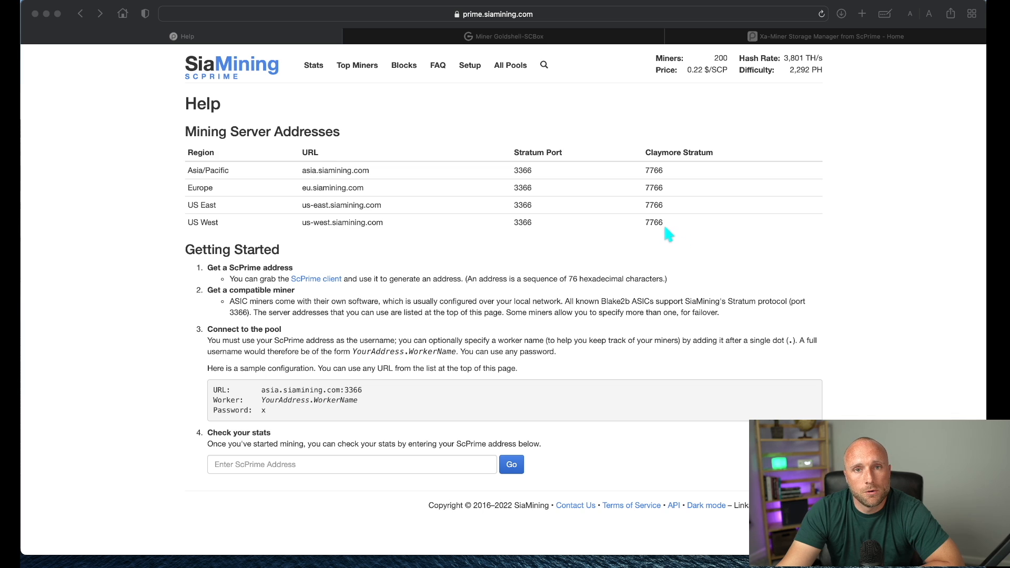
mouse_move(232, 169)
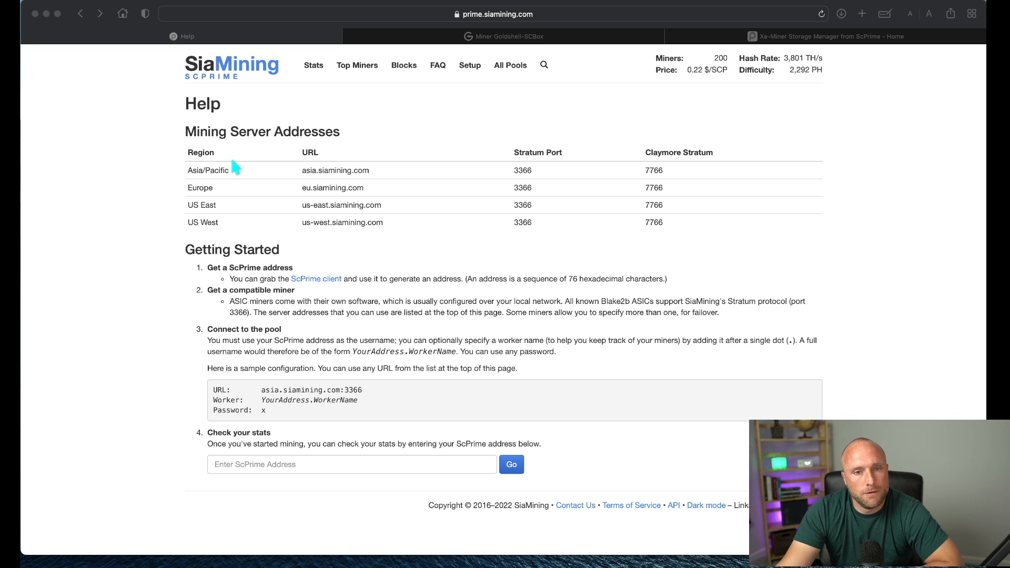
mouse_move(280, 62)
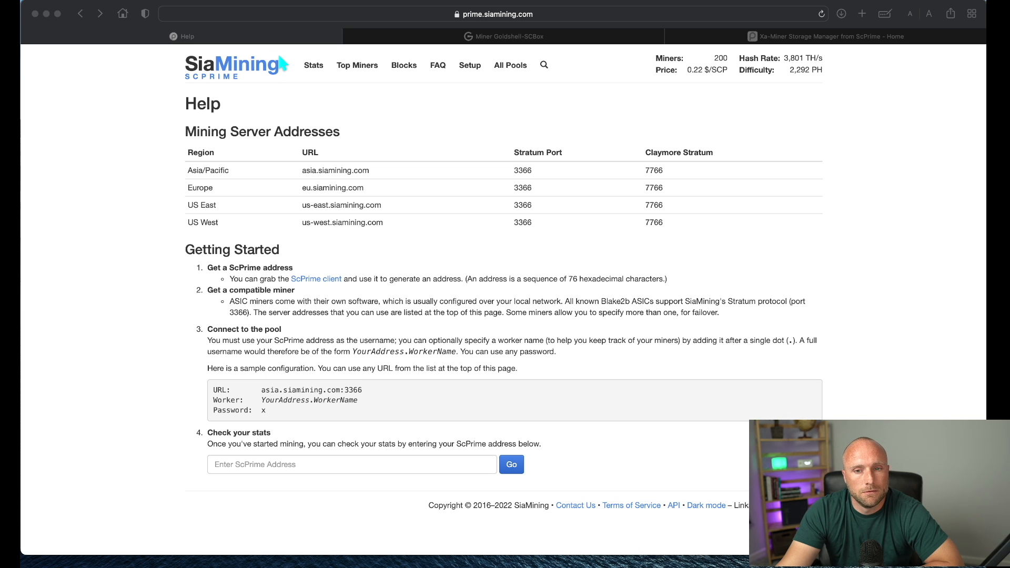
Switch to the Miner Goldshell-SCBox browser tab with its pool settings
left_click(505, 37)
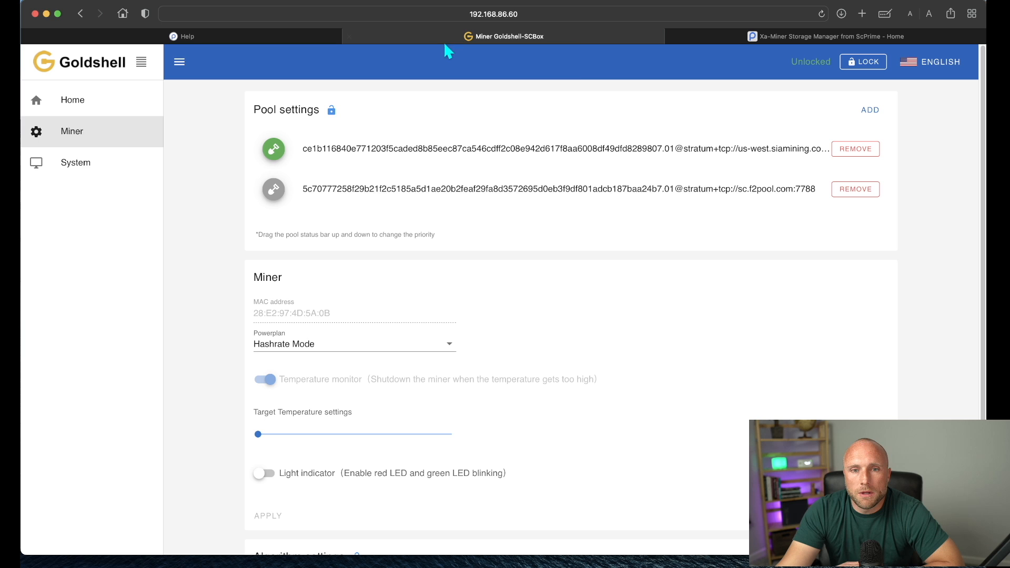
mouse_move(342, 87)
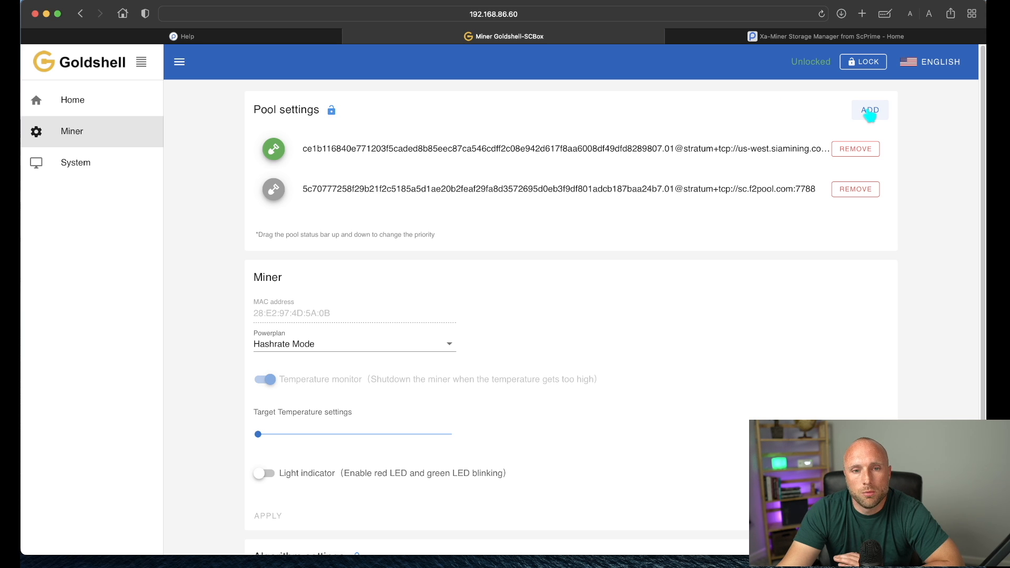
Add a new pool with URL us-east.siamining.com copied from the SiaMining help page
left_click(182, 37)
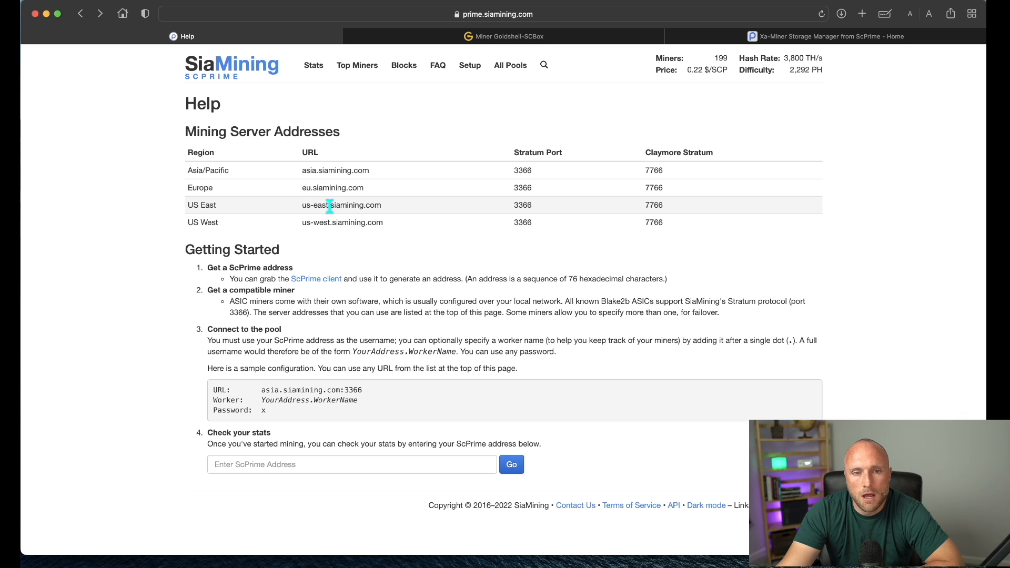
mouse_move(324, 220)
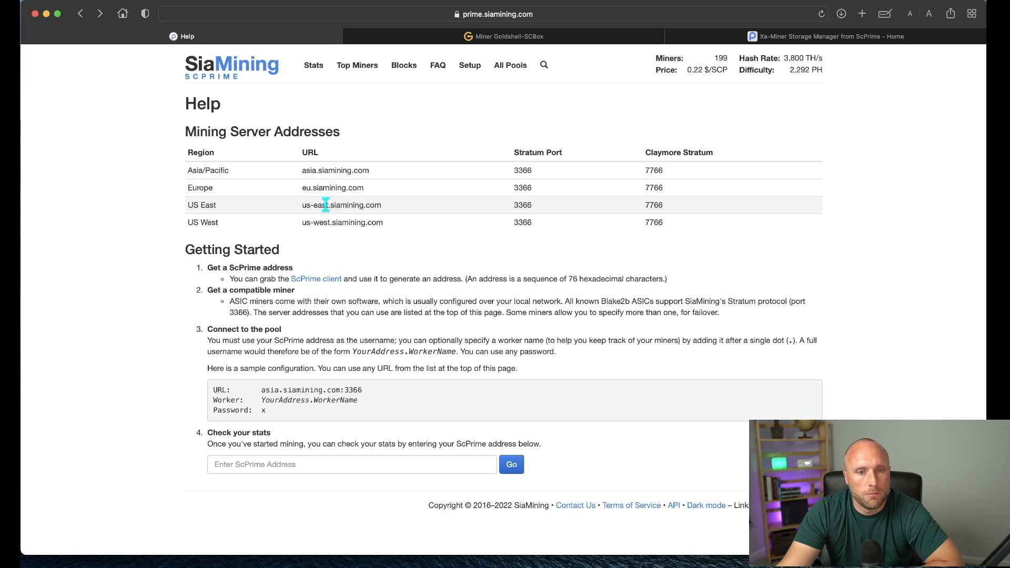
right_click(342, 205)
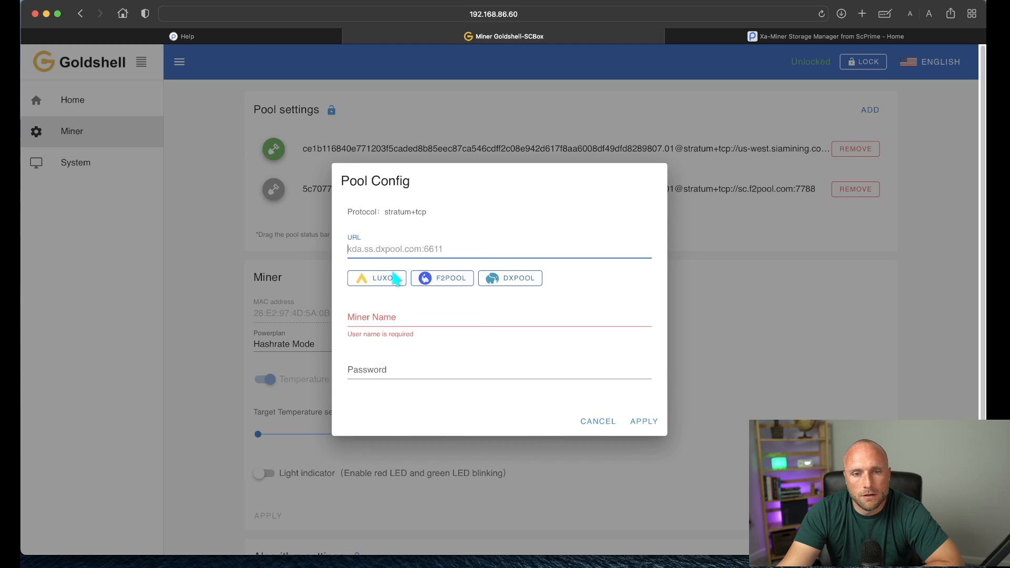
type("us-east.siamining.com")
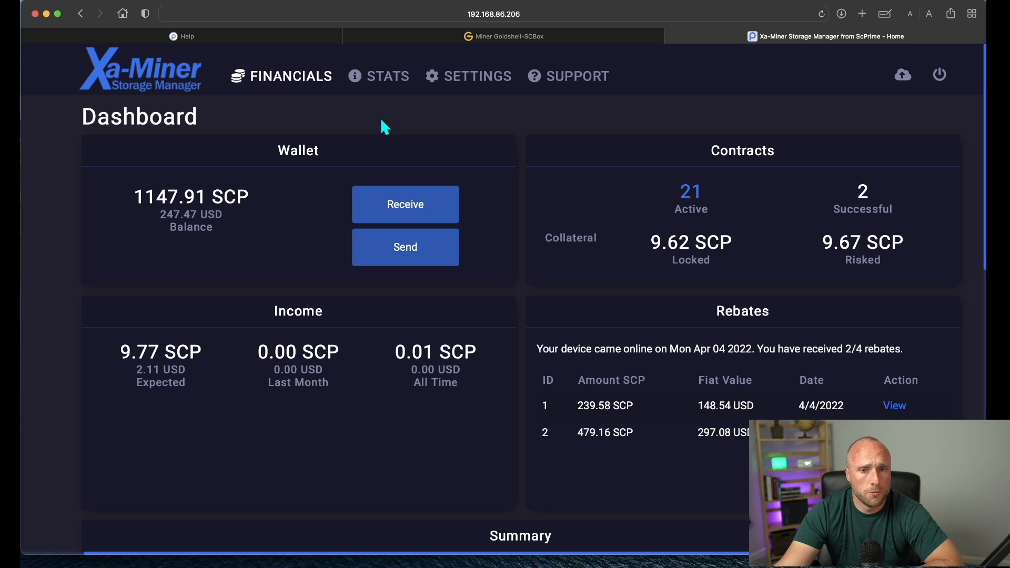
mouse_move(311, 90)
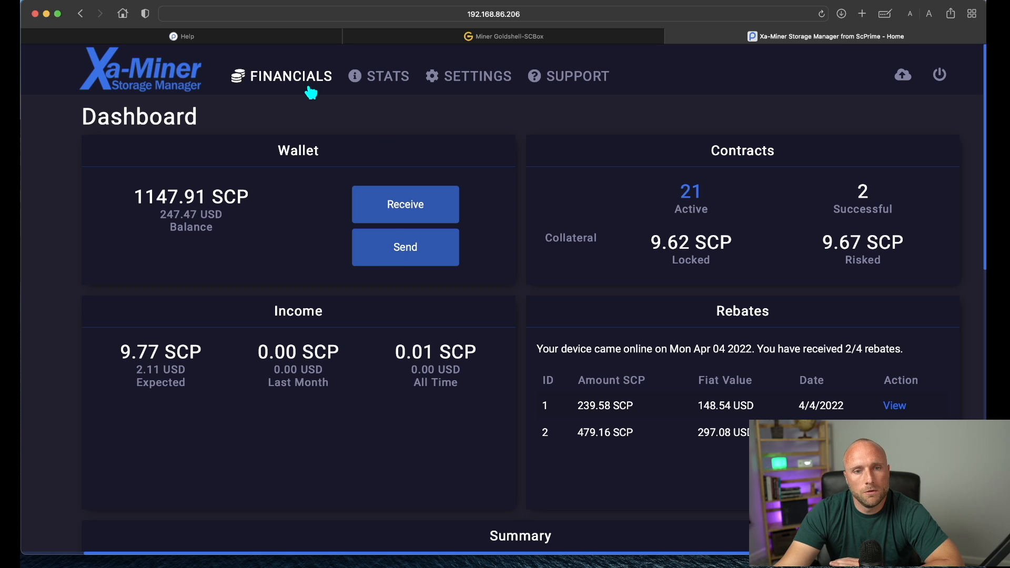
mouse_move(401, 239)
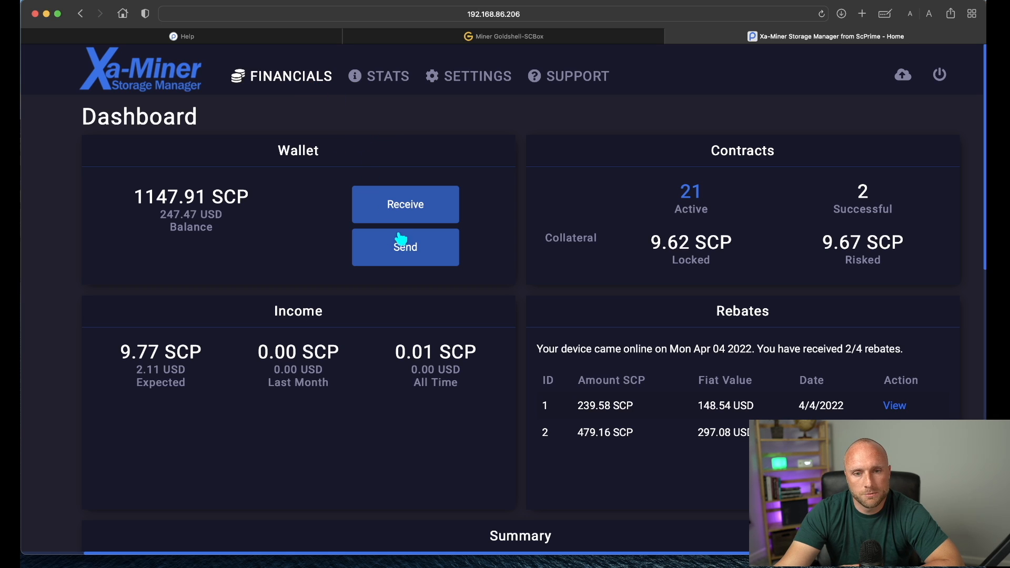
Copy the Xa-Miner wallet receive address and bring it to the Goldshell pool config as miner name
left_click(406, 247)
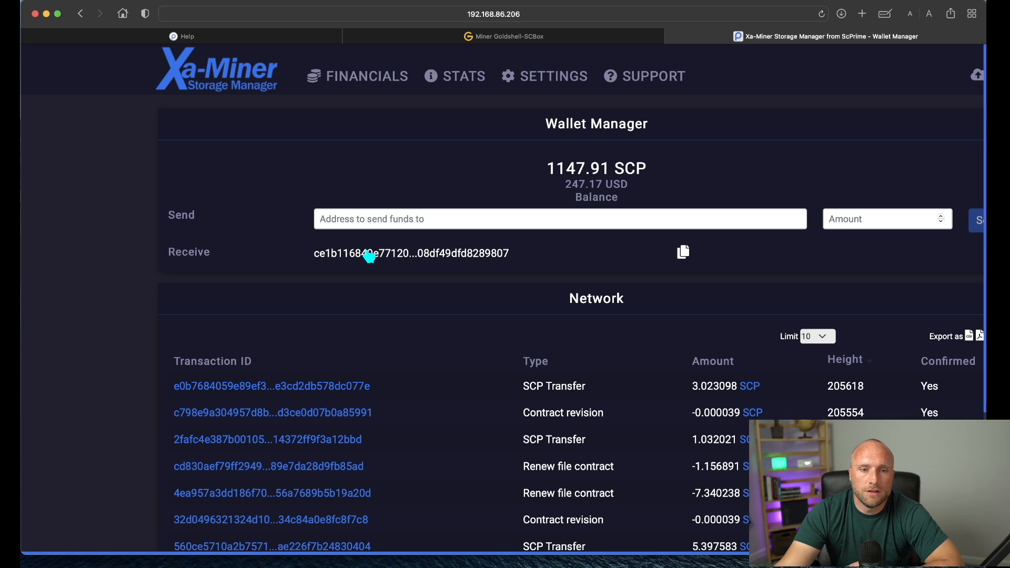
mouse_move(284, 264)
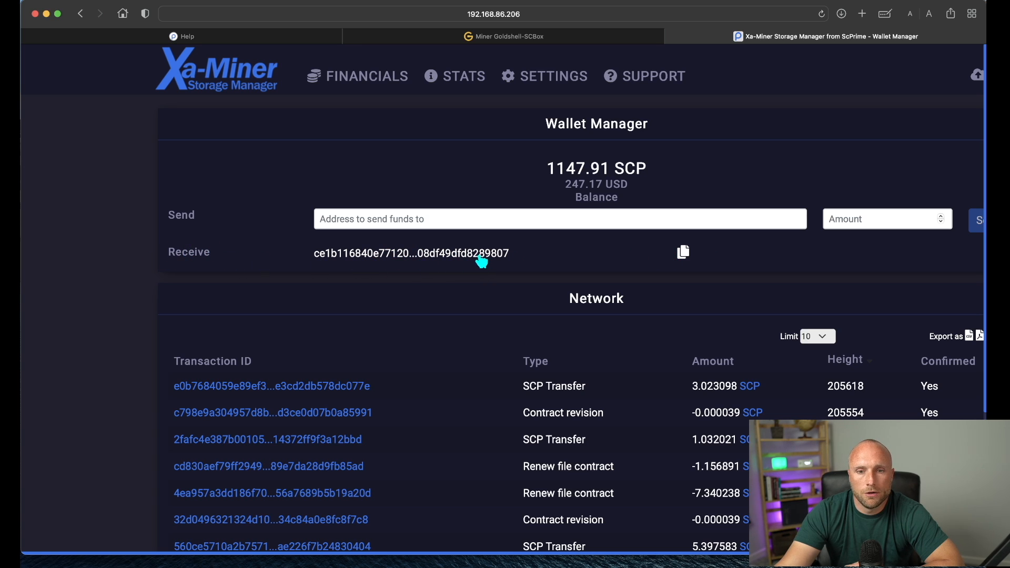
left_click(683, 252)
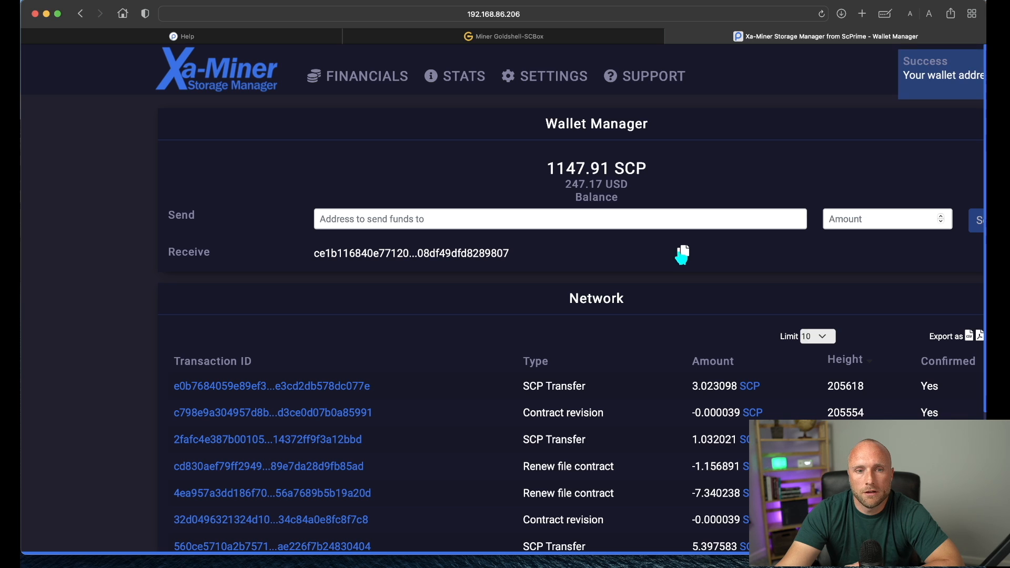
left_click(504, 37)
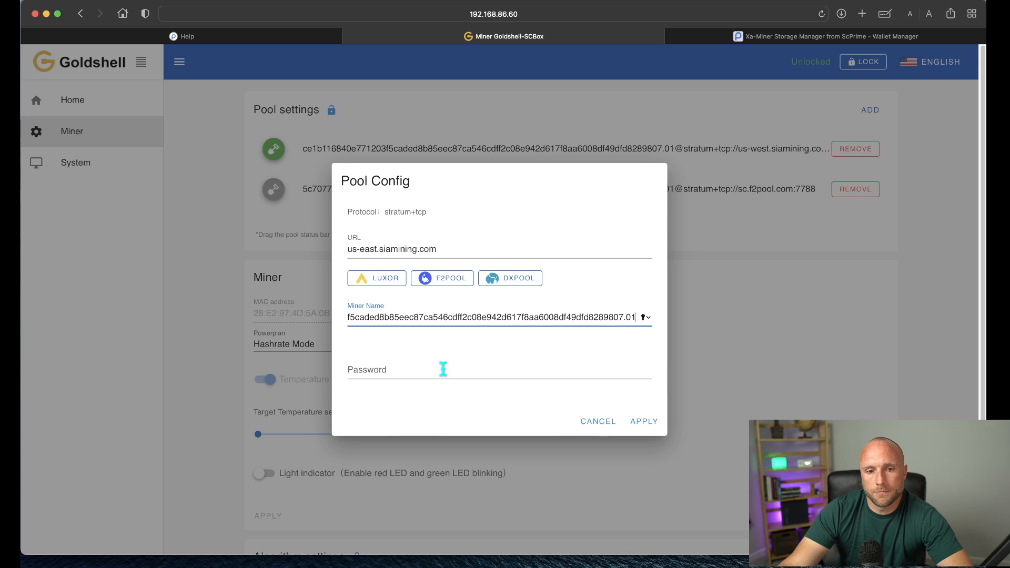
Save the US East SiaMining pool with a password, then move sc.f2pool.com to top priority
left_click(496, 369)
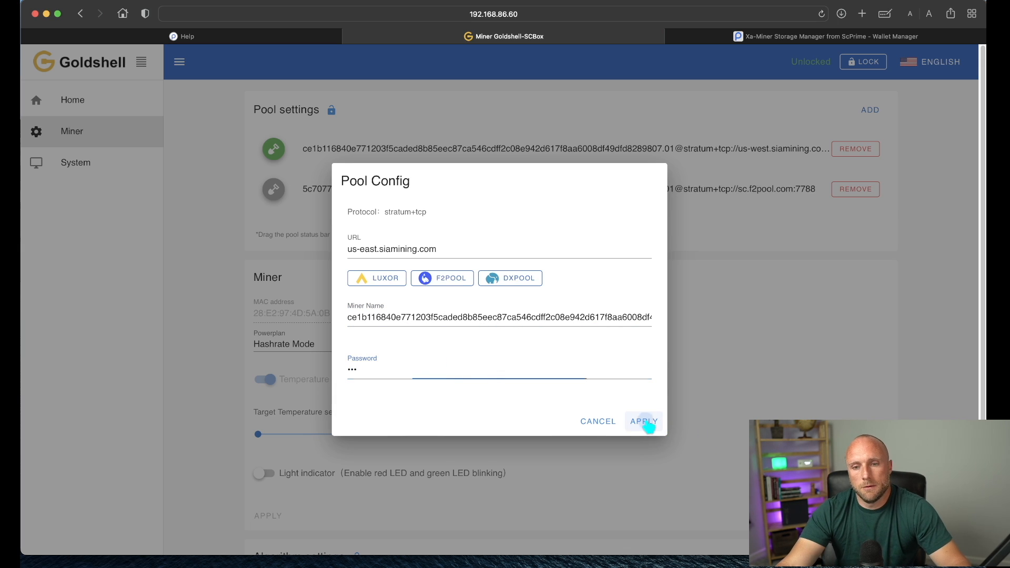
left_click(643, 421)
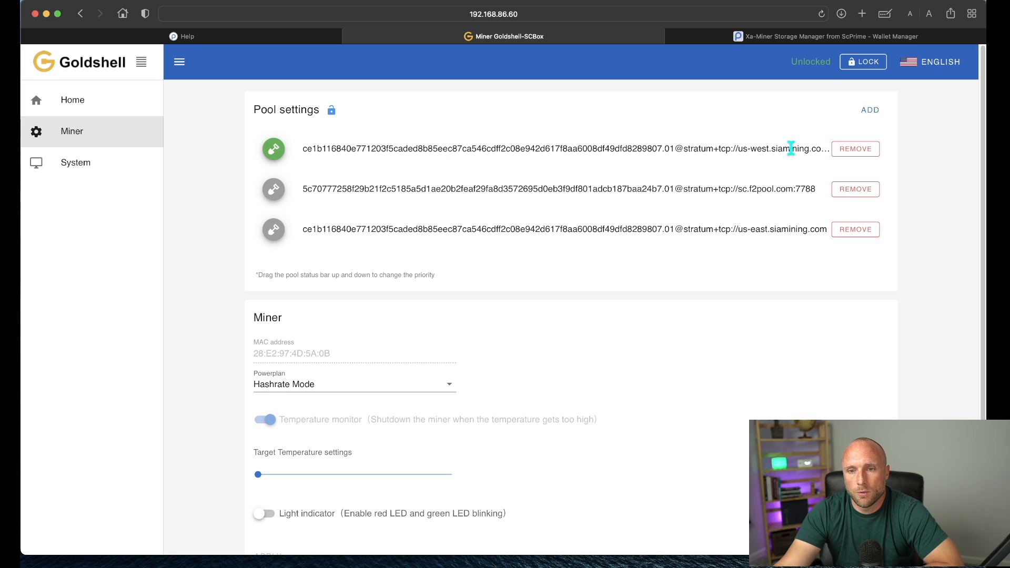
mouse_move(692, 216)
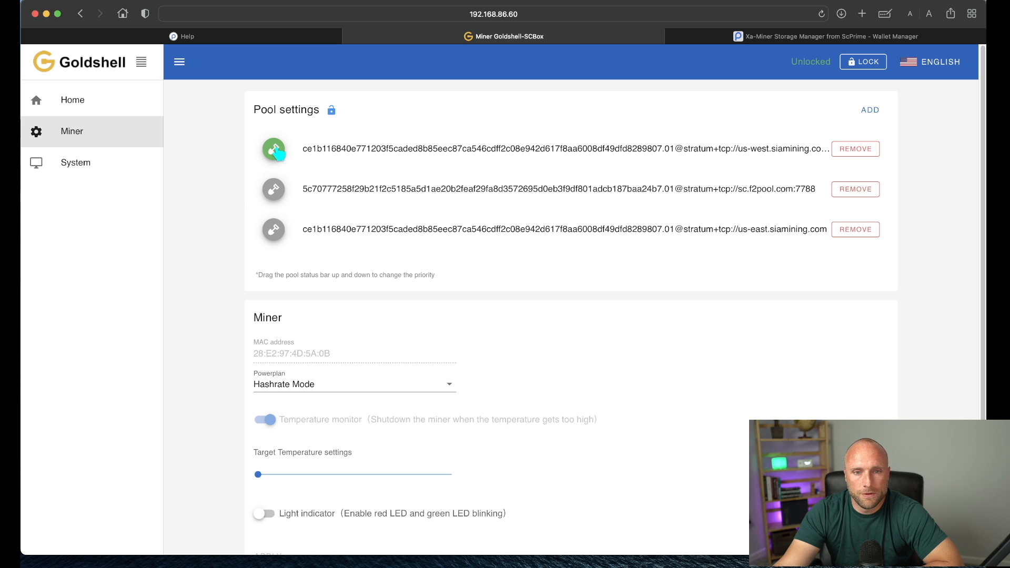
mouse_move(391, 183)
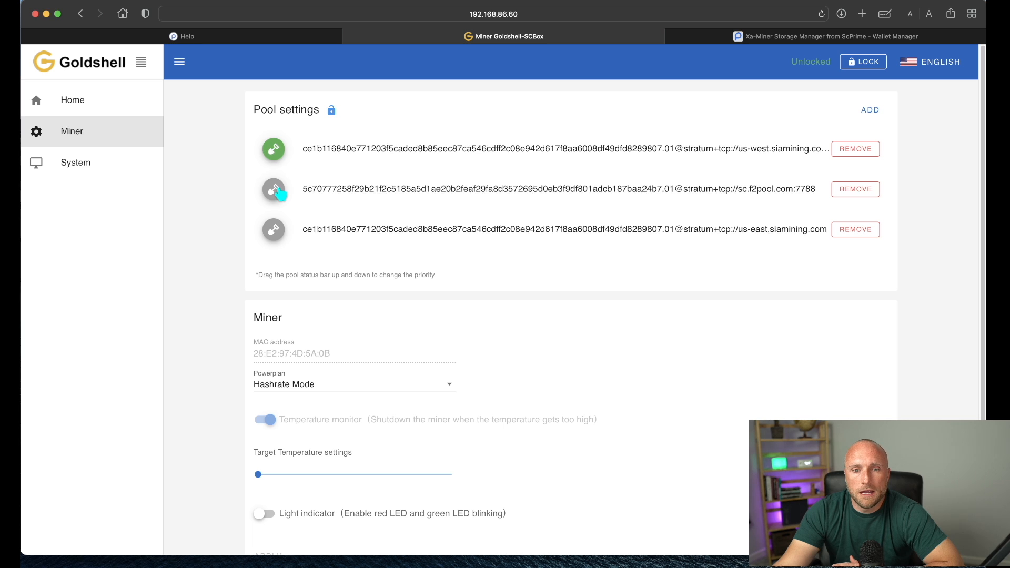
left_click_drag(273, 189, 273, 149)
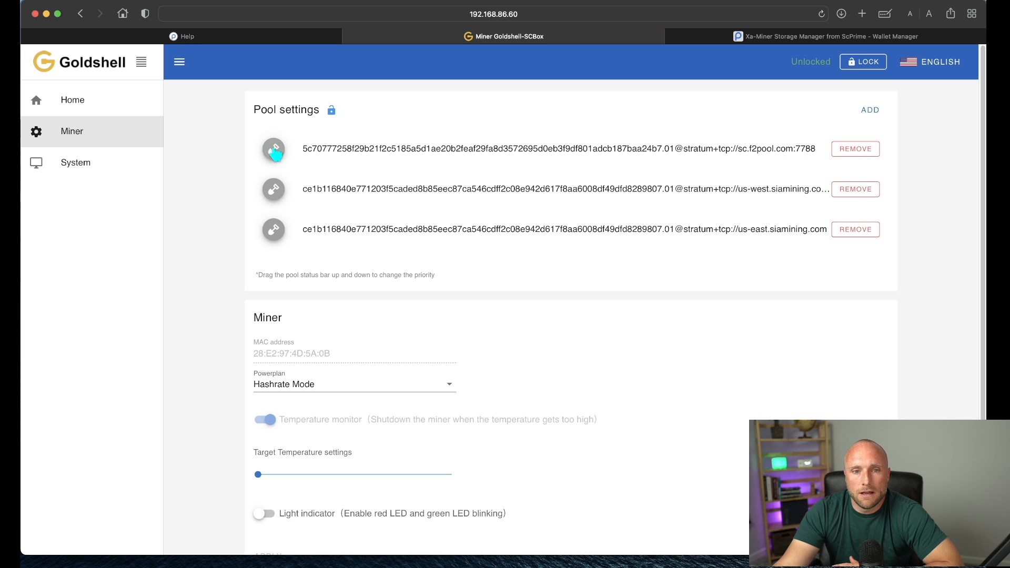